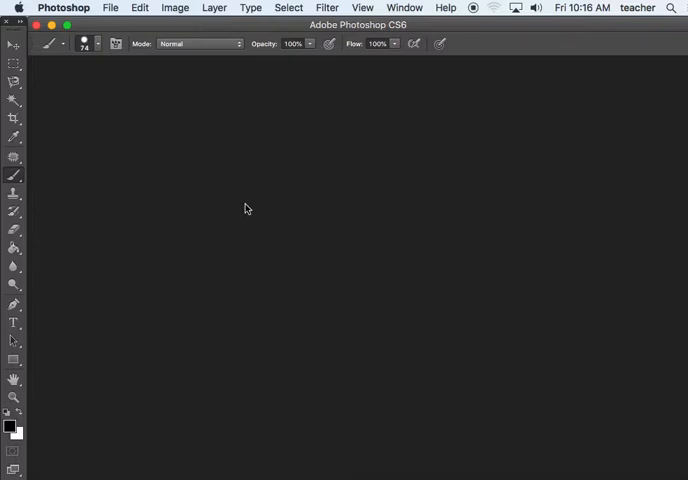
# Start opening a file and navigate up to the Graphics folder.
pyautogui.click(110, 8)
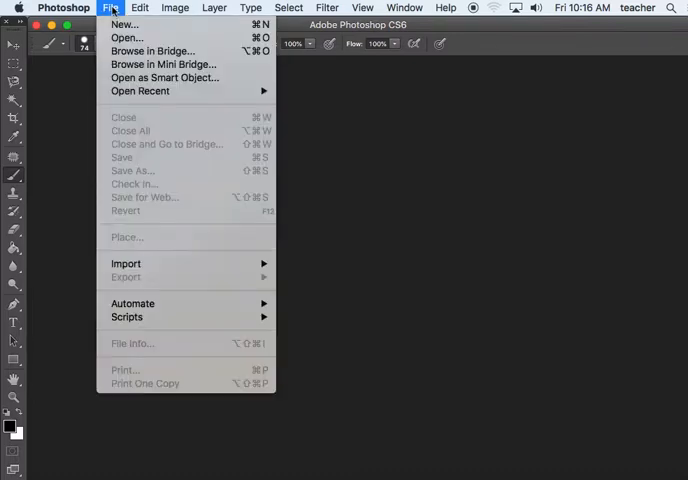
pyautogui.moveTo(126, 38)
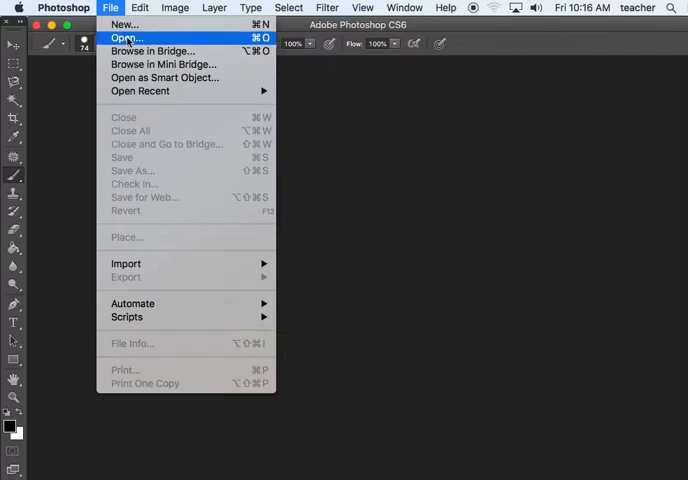
pyautogui.click(124, 38)
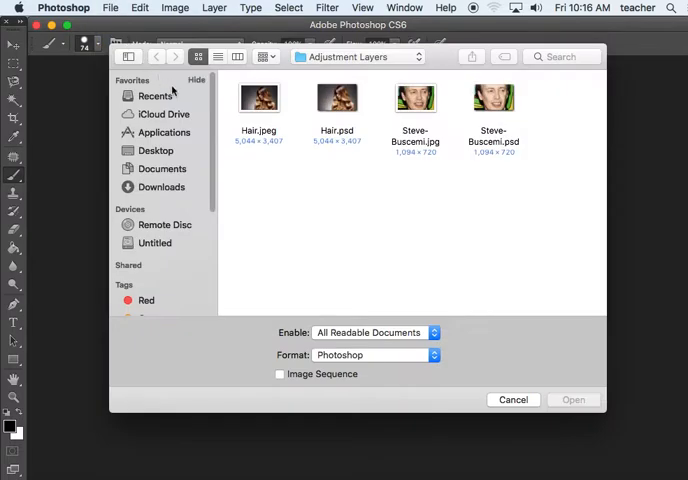
pyautogui.click(356, 56)
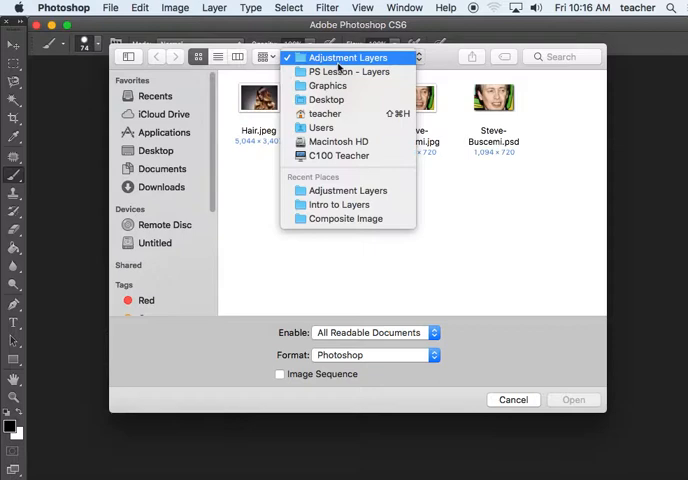
pyautogui.click(328, 84)
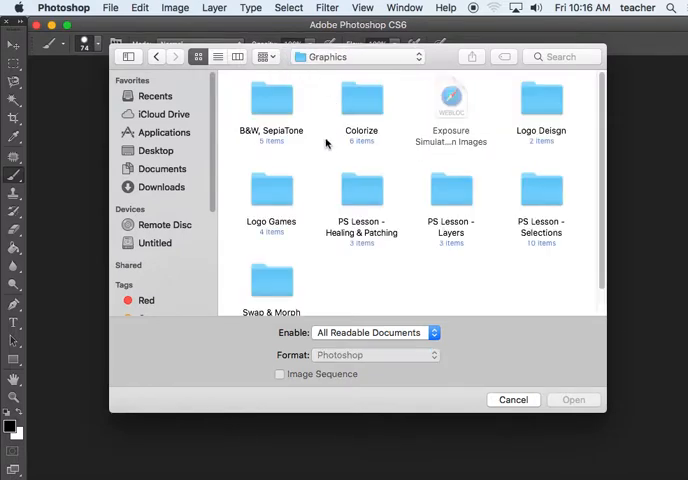
# Open portrait-photography.jpg from the B&W, SepiaTone folder.
pyautogui.click(272, 100)
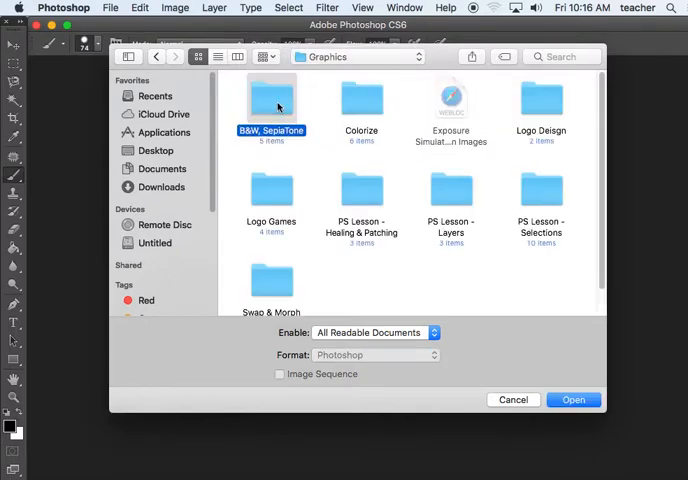
pyautogui.doubleClick(272, 98)
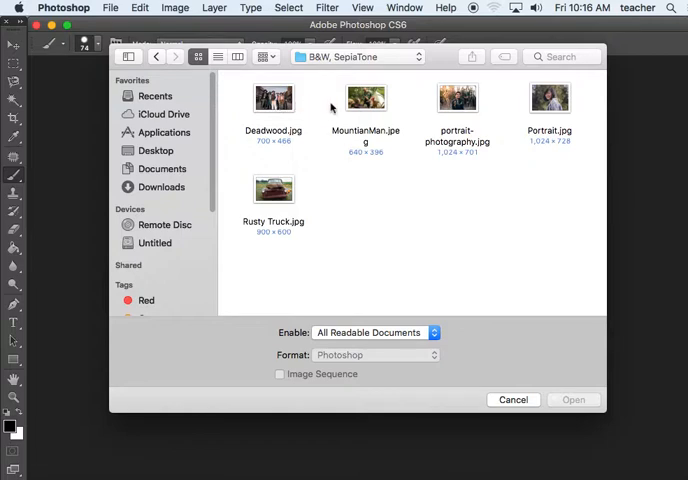
pyautogui.moveTo(548, 144)
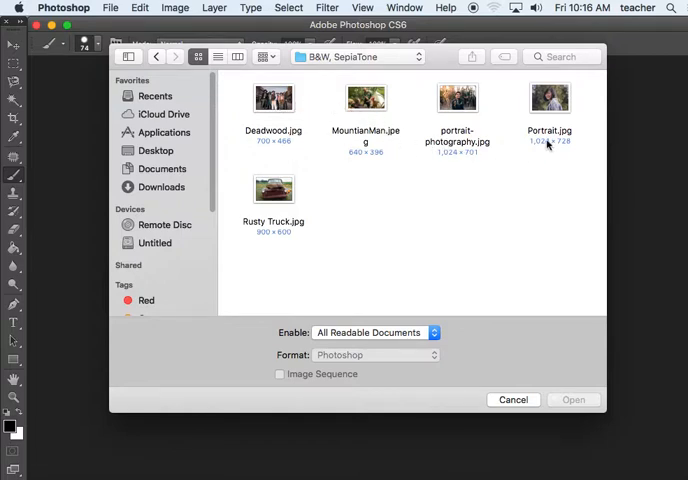
pyautogui.click(458, 96)
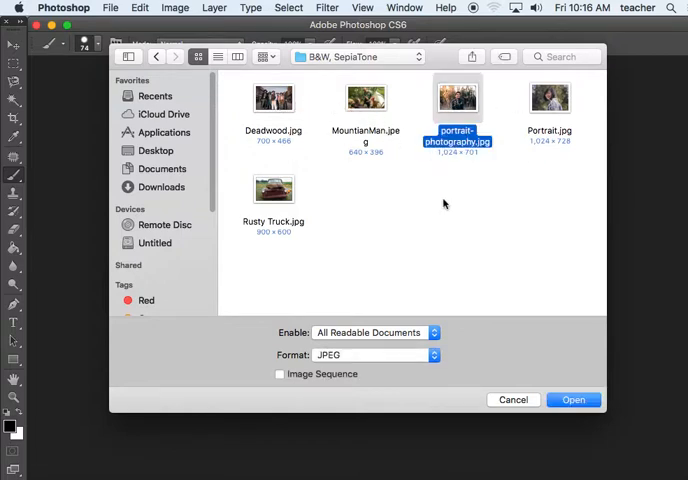
pyautogui.click(572, 400)
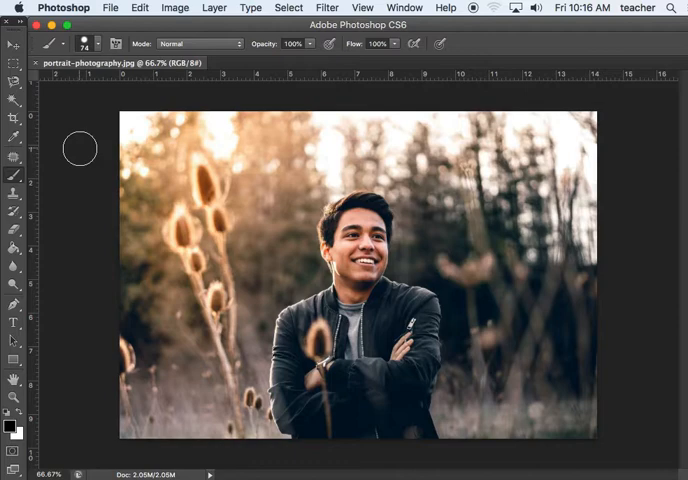
pyautogui.moveTo(138, 42)
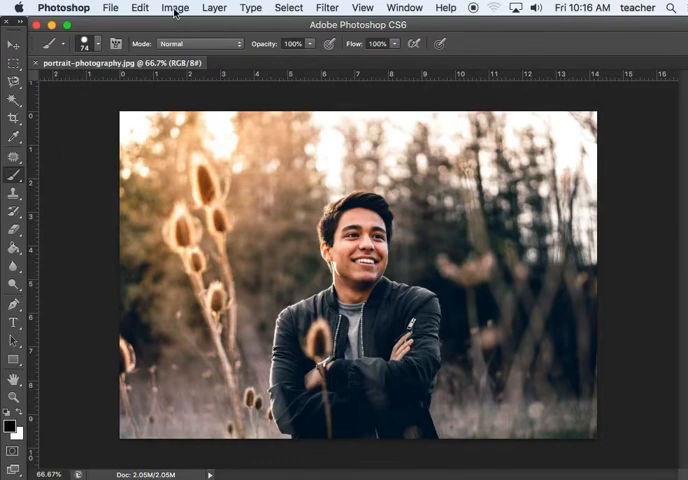
# Save the portrait as portrait-photography.psd in Photoshop format in the same folder.
pyautogui.click(176, 8)
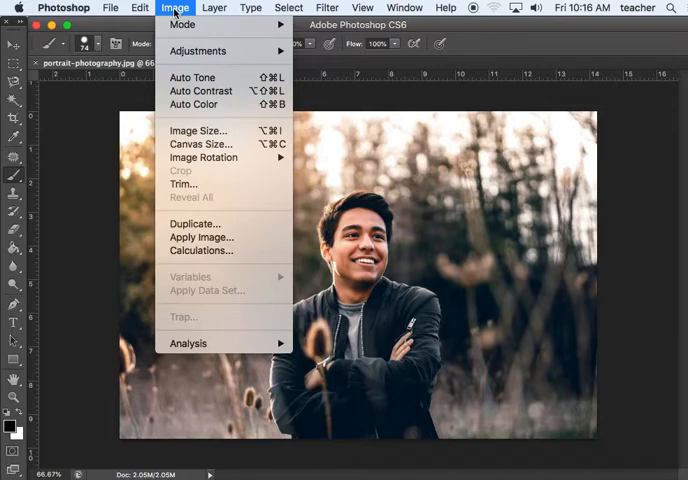
pyautogui.click(110, 8)
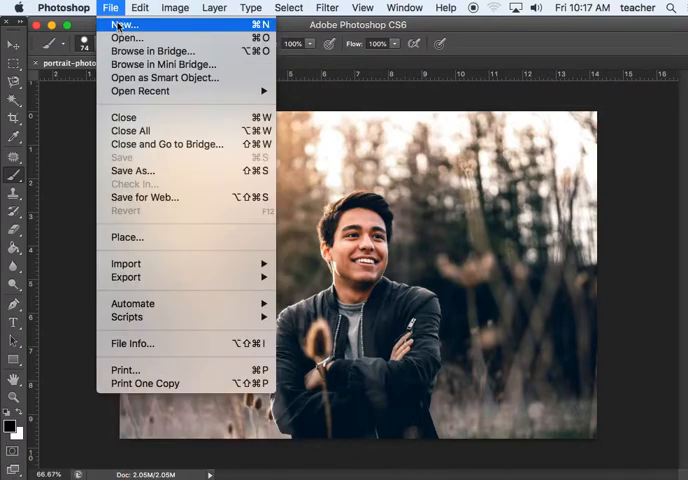
pyautogui.moveTo(132, 170)
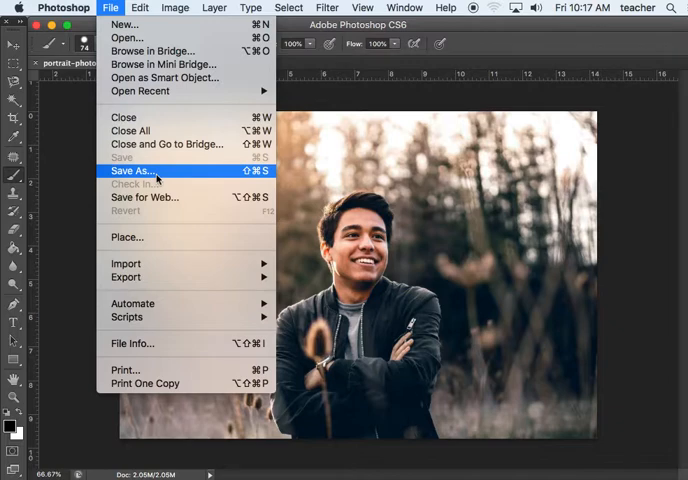
pyautogui.click(132, 172)
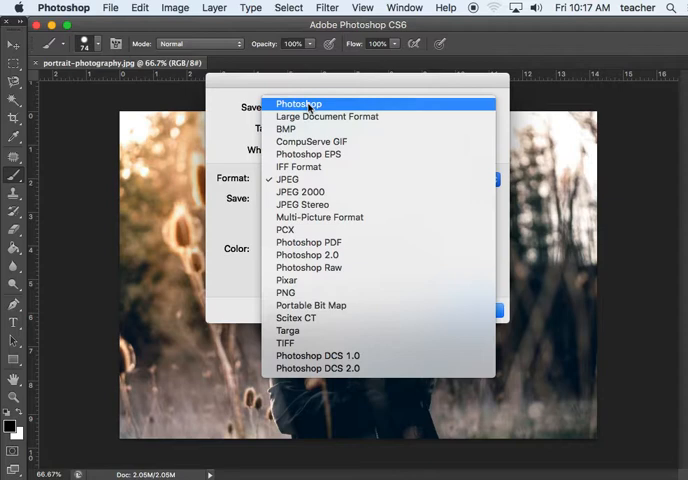
pyautogui.click(298, 104)
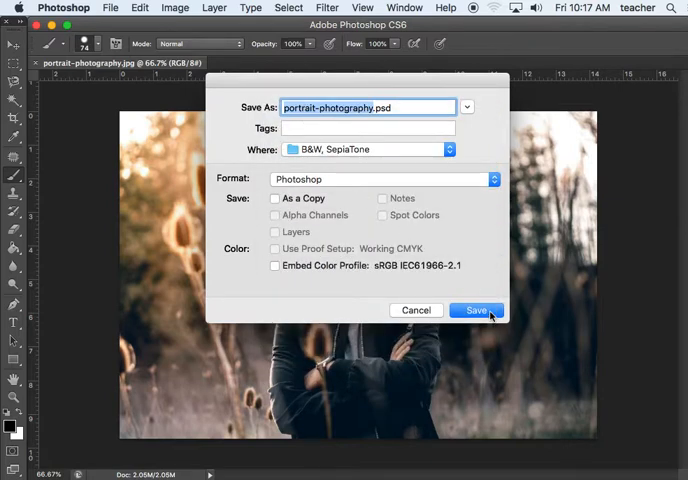
pyautogui.click(476, 310)
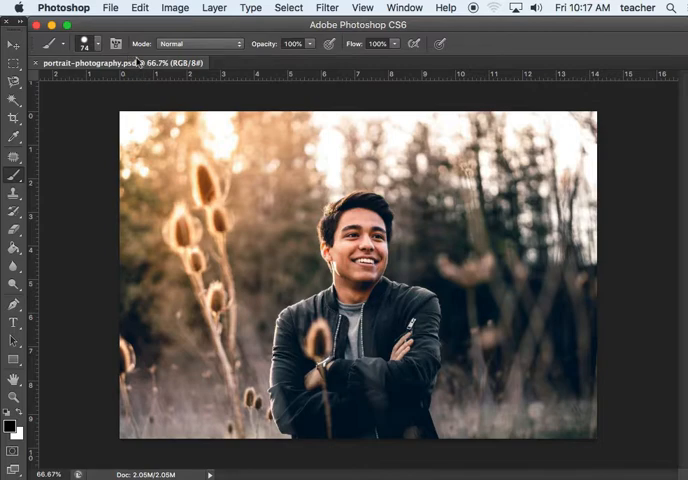
pyautogui.moveTo(120, 64)
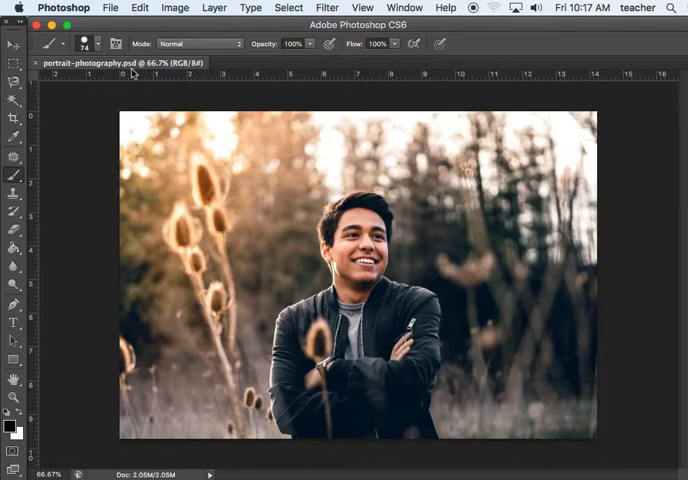
pyautogui.moveTo(562, 288)
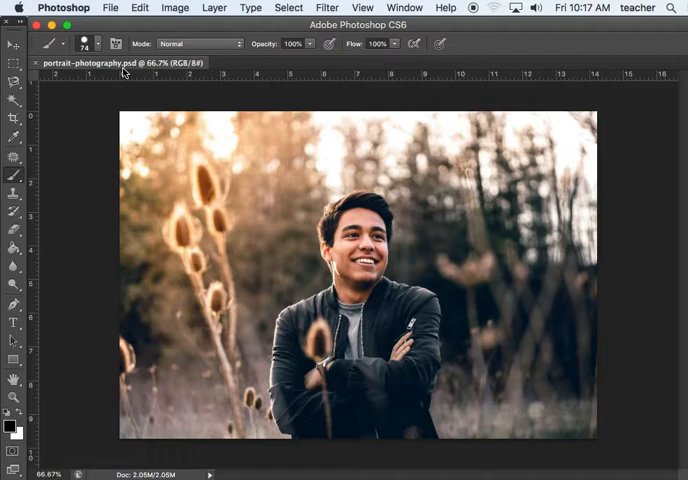
# Start a Black & White adjustment and move its dialog off the photo.
pyautogui.click(176, 8)
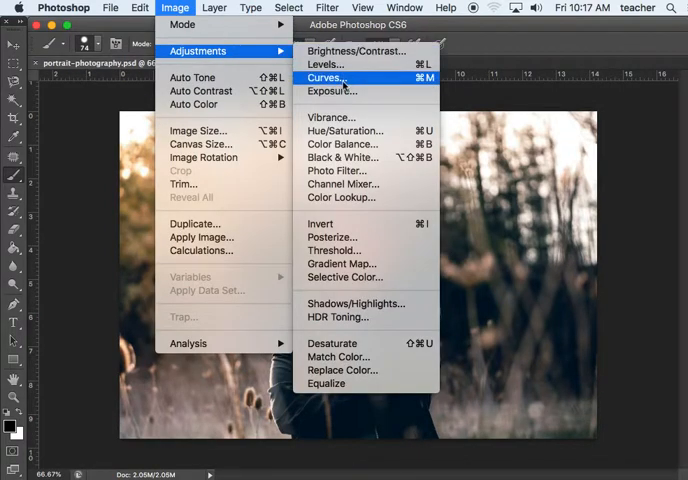
pyautogui.moveTo(332, 92)
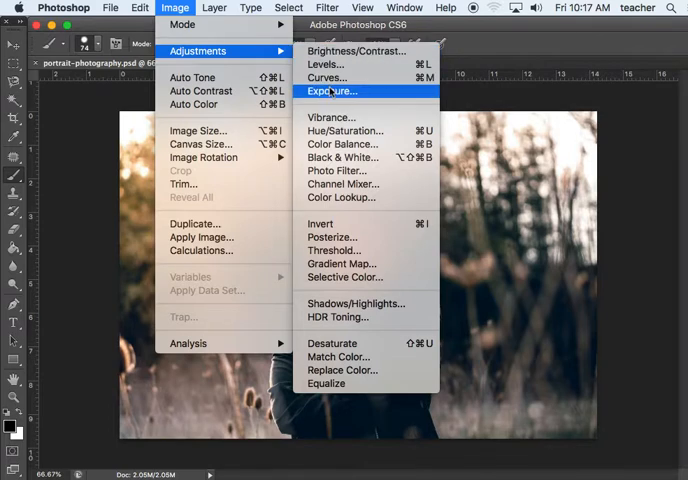
pyautogui.moveTo(342, 156)
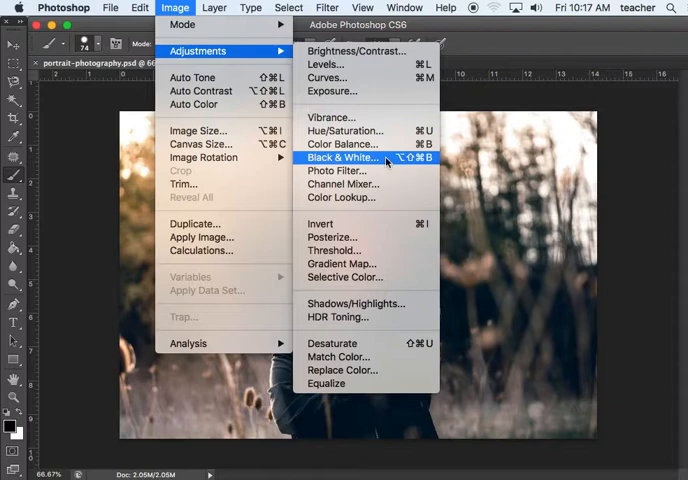
pyautogui.click(340, 156)
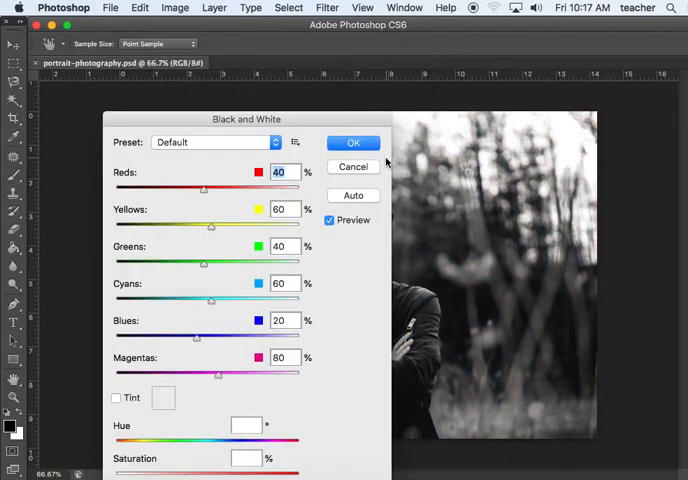
pyautogui.moveTo(246, 120); pyautogui.dragTo(536, 118)
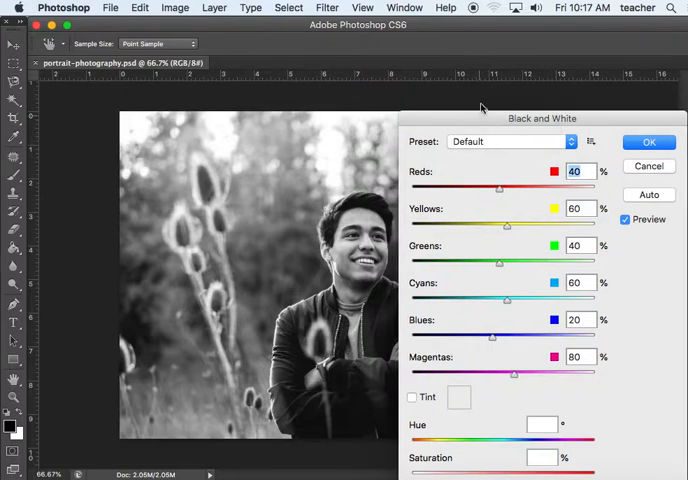
pyautogui.moveTo(542, 118); pyautogui.dragTo(542, 64)
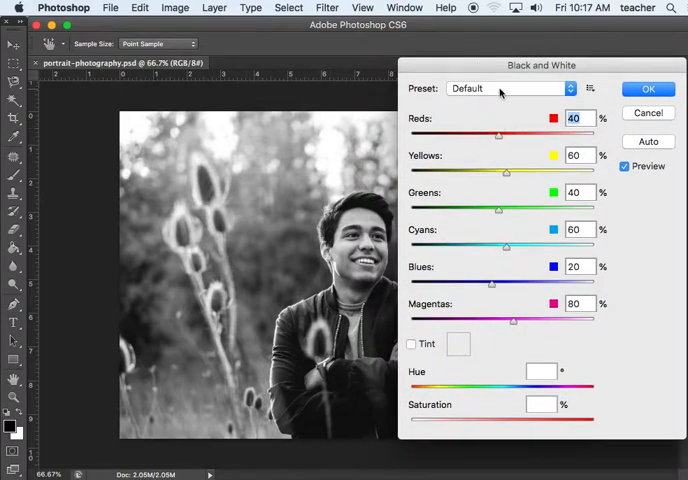
# Raise the Reds to 70% and darken the Yellows in the grayscale mix.
pyautogui.moveTo(500, 132); pyautogui.dragTo(476, 132)
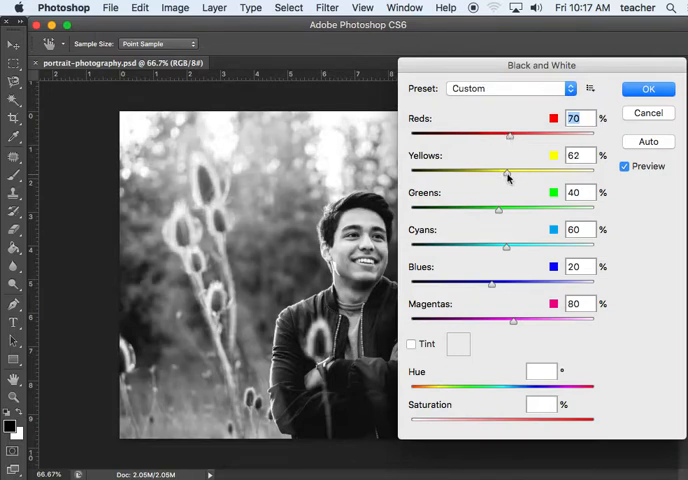
pyautogui.moveTo(508, 168); pyautogui.dragTo(478, 168)
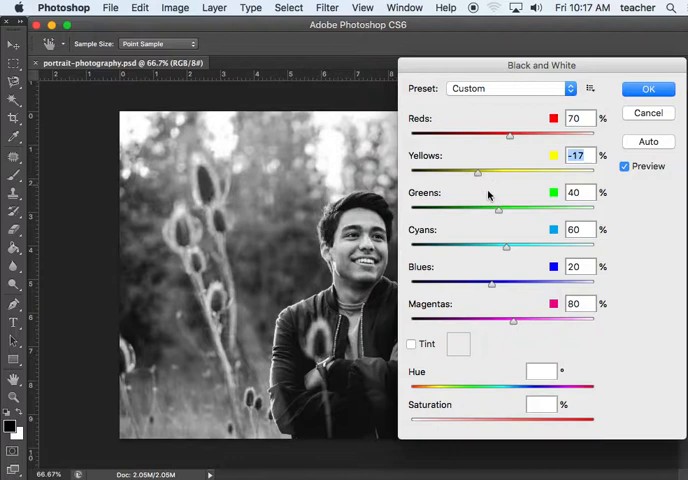
pyautogui.moveTo(498, 208); pyautogui.dragTo(480, 208)
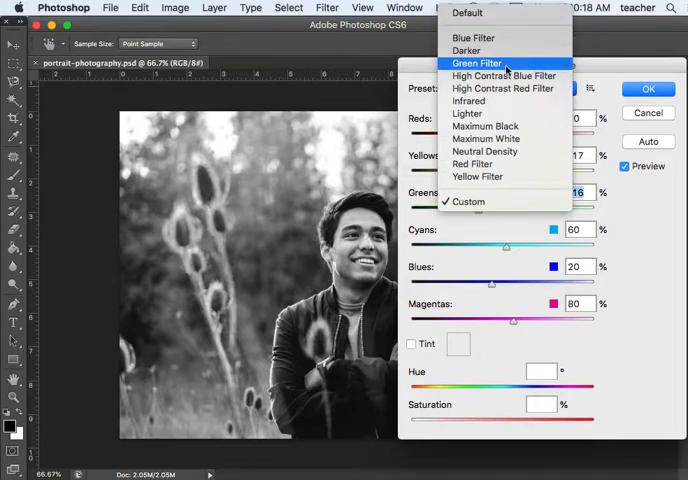
pyautogui.moveTo(476, 38)
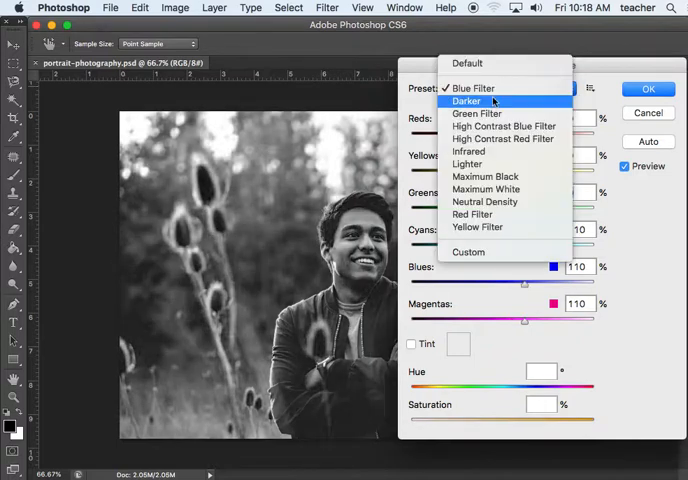
# Preview the Infrared and Lighter presets, then return to the Darker preset.
pyautogui.click(468, 100)
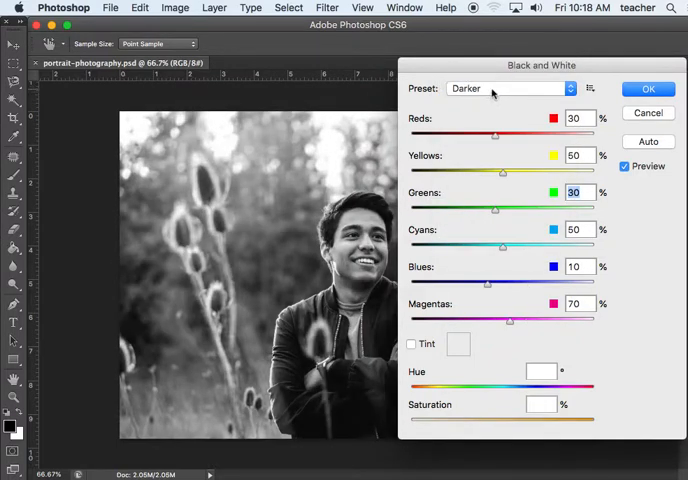
pyautogui.moveTo(494, 90)
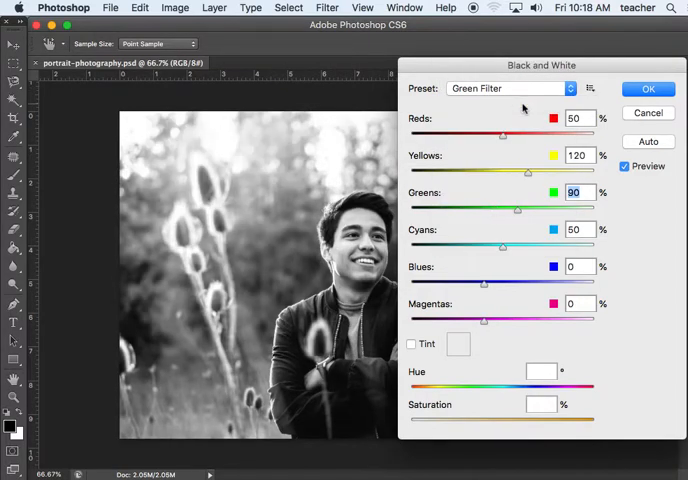
pyautogui.click(510, 88)
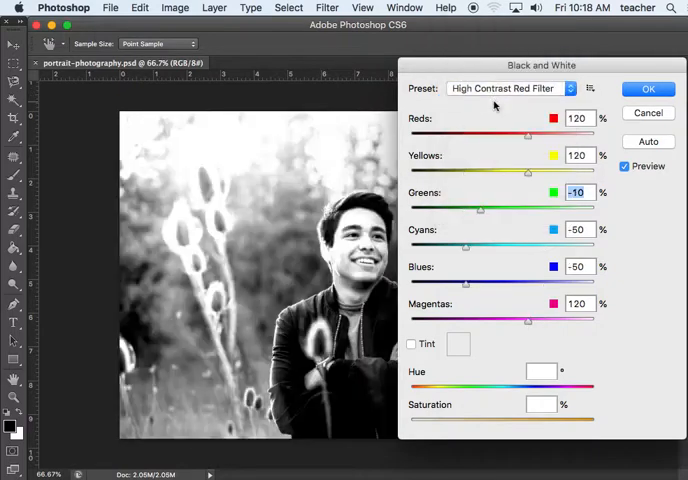
pyautogui.click(510, 88)
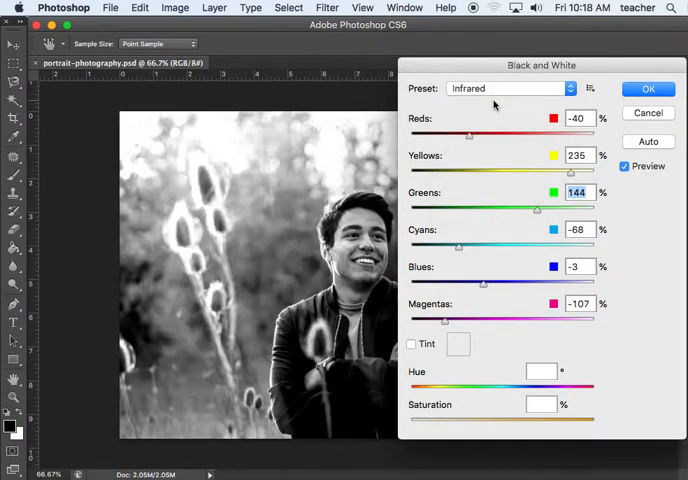
pyautogui.click(510, 88)
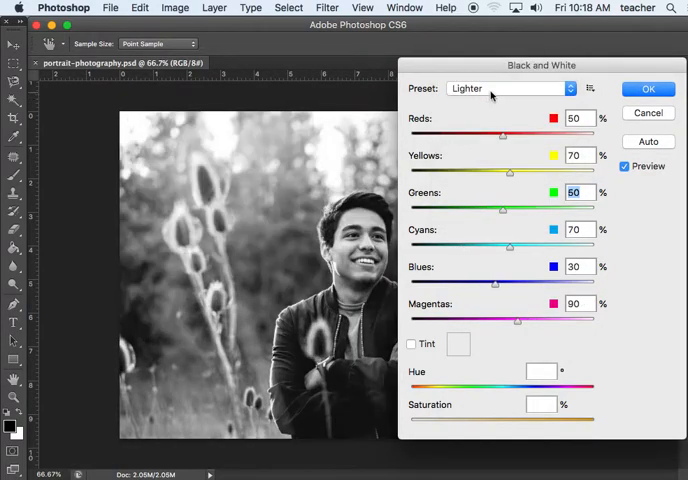
pyautogui.click(510, 88)
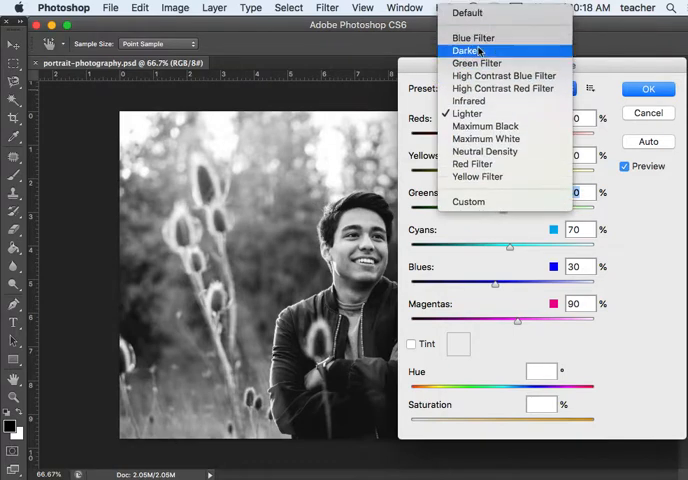
pyautogui.click(468, 52)
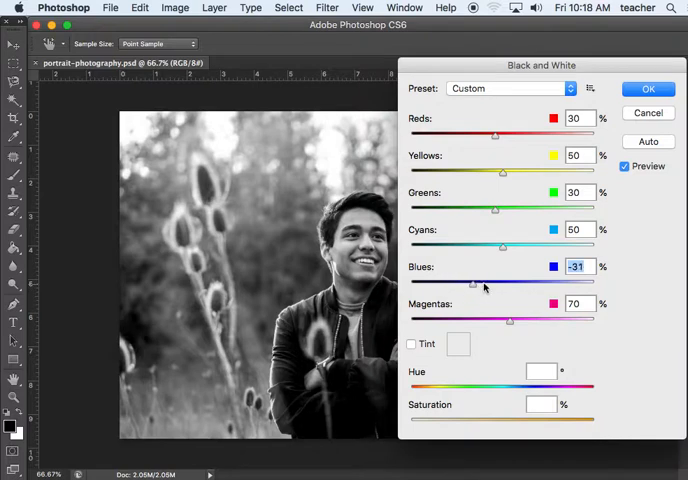
# Brighten the Blues in the Darker mix and commit the black-and-white conversion.
pyautogui.moveTo(472, 284); pyautogui.dragTo(536, 284)
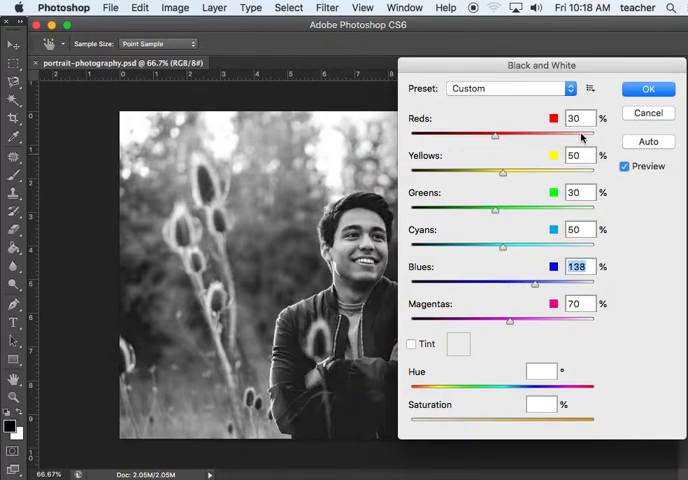
pyautogui.click(648, 88)
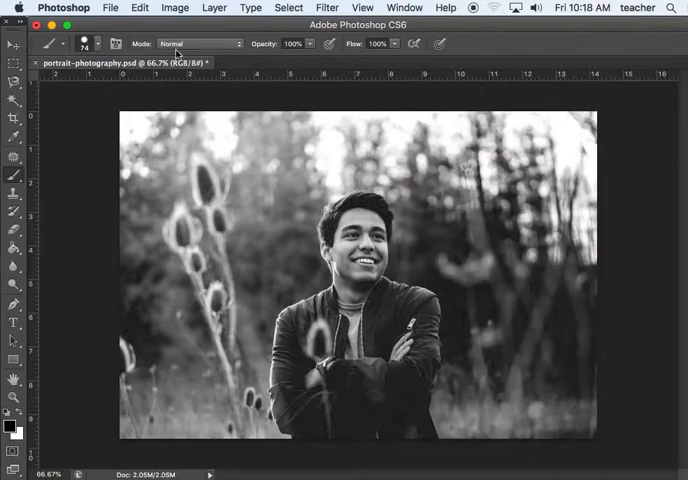
pyautogui.moveTo(58, 102)
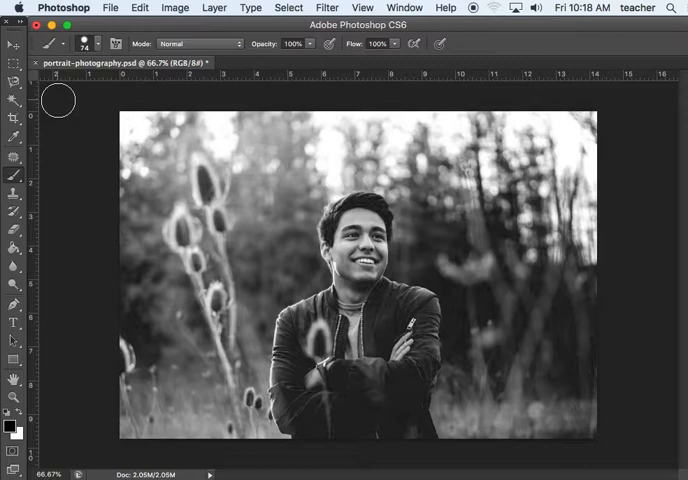
pyautogui.moveTo(112, 122)
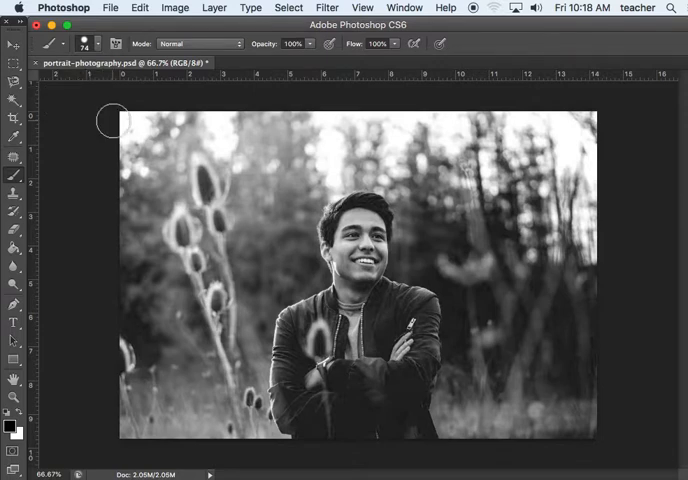
pyautogui.moveTo(112, 96)
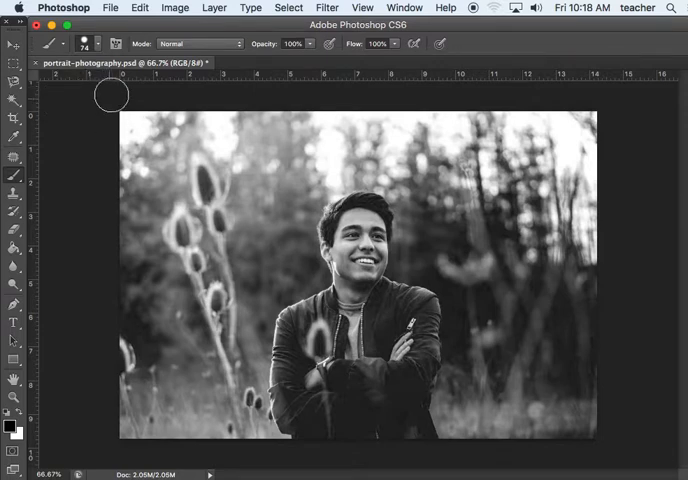
# Open Rusty Truck.jpg from the SepiaTone folder as a second document.
pyautogui.click(110, 8)
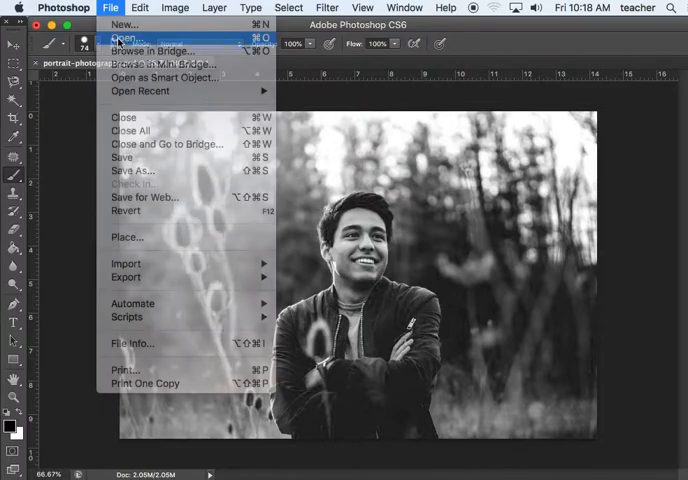
pyautogui.click(124, 40)
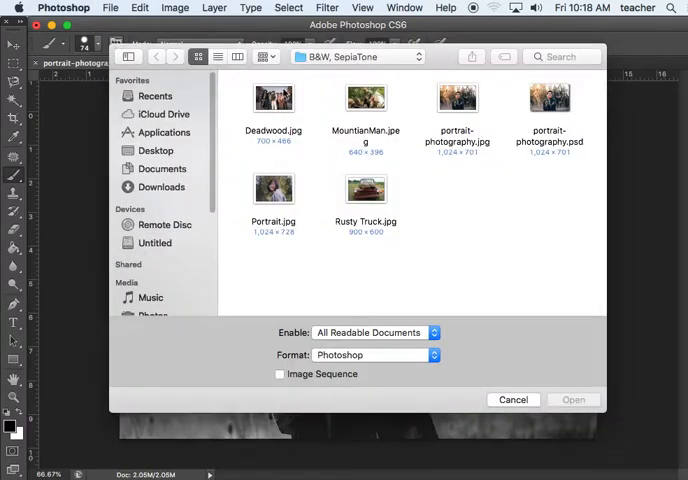
pyautogui.moveTo(450, 206)
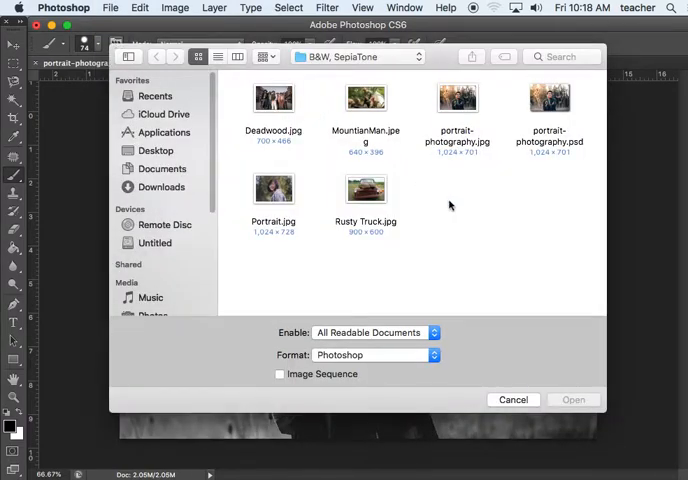
pyautogui.moveTo(516, 194)
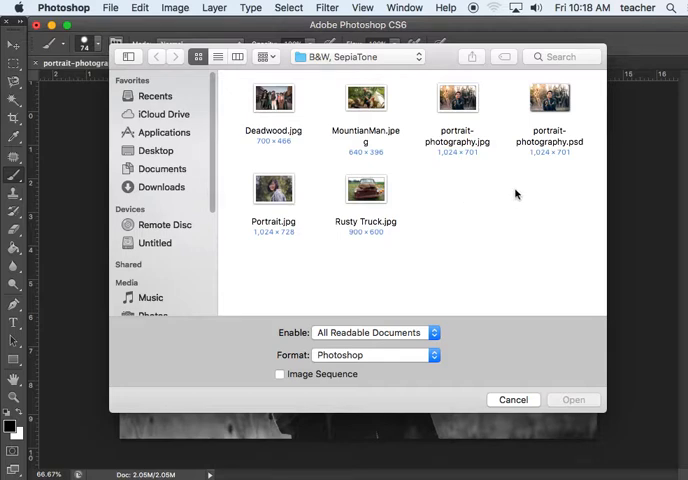
pyautogui.moveTo(484, 200)
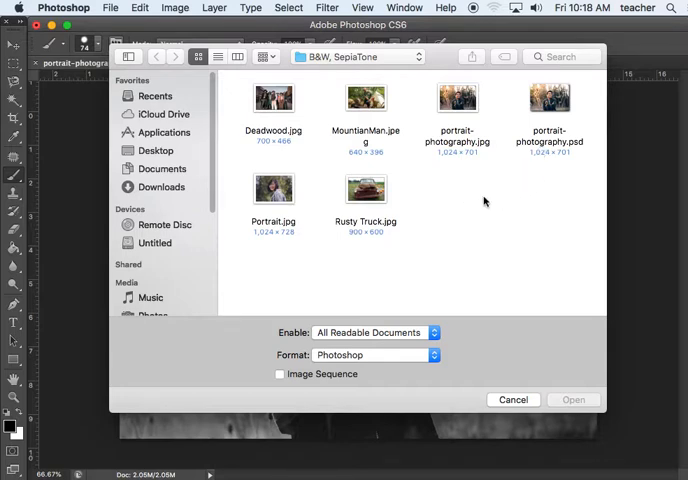
pyautogui.moveTo(378, 116)
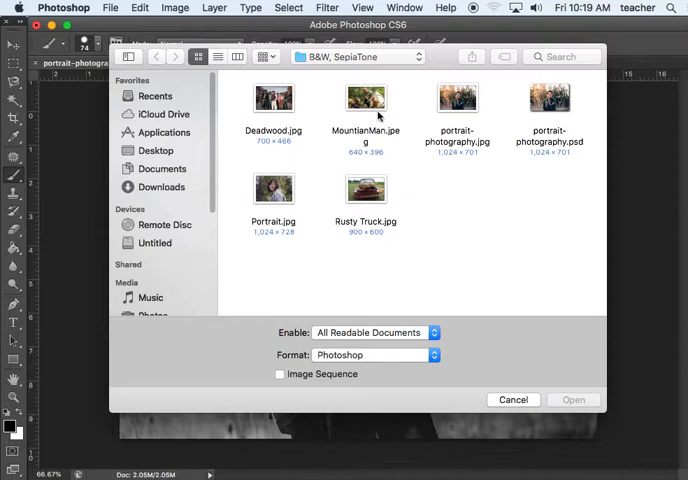
pyautogui.click(366, 188)
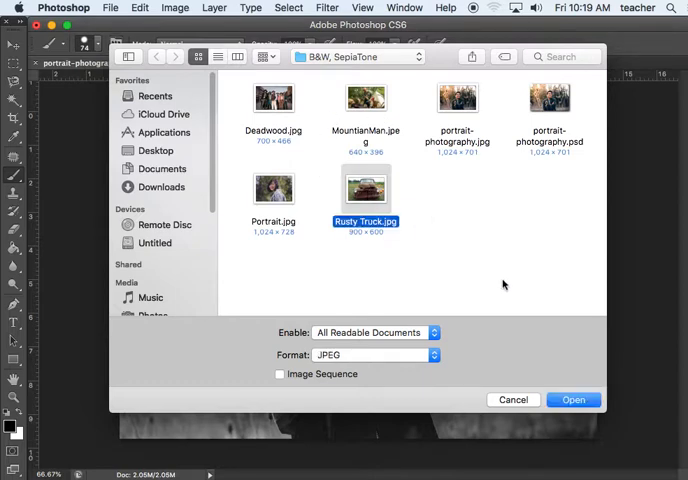
pyautogui.click(572, 400)
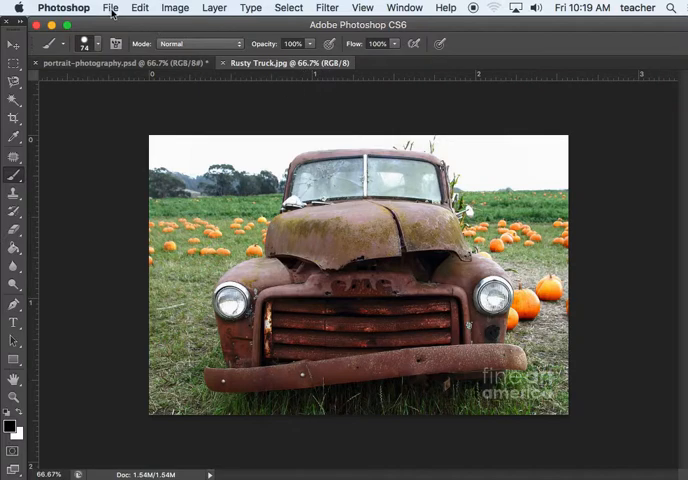
# Bring up the Image adjustment commands for the truck photo.
pyautogui.click(110, 8)
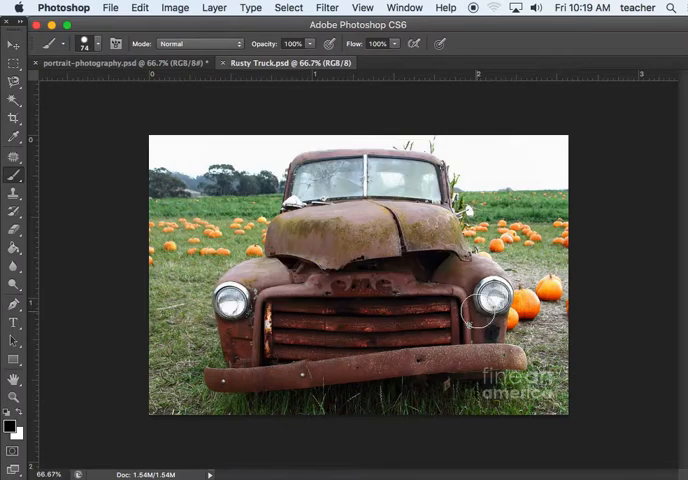
pyautogui.moveTo(108, 160)
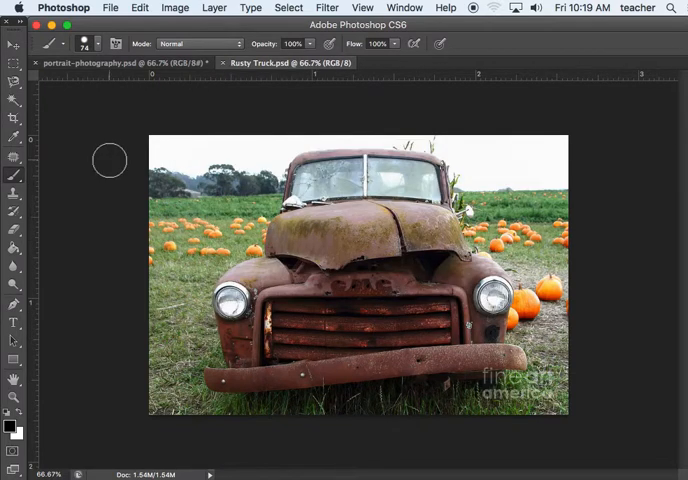
pyautogui.moveTo(598, 146)
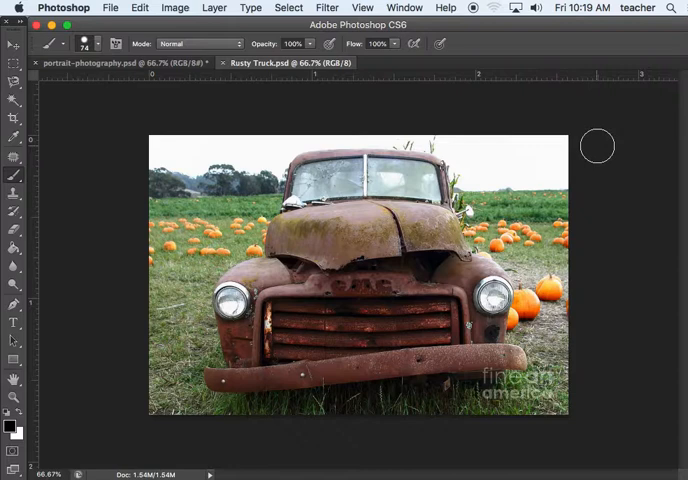
pyautogui.moveTo(164, 110)
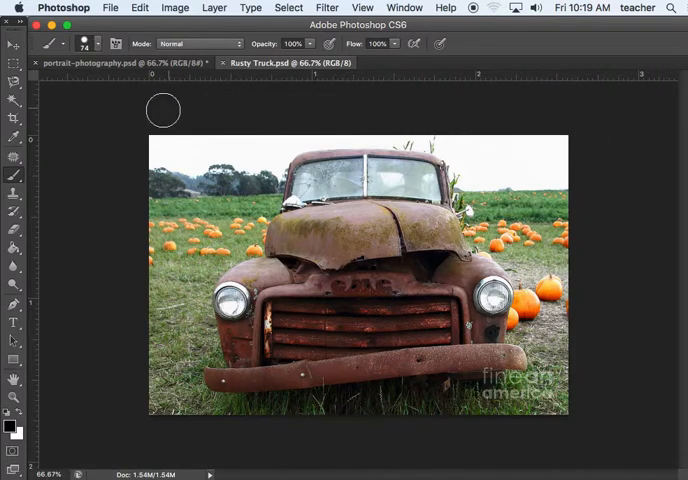
pyautogui.moveTo(132, 122)
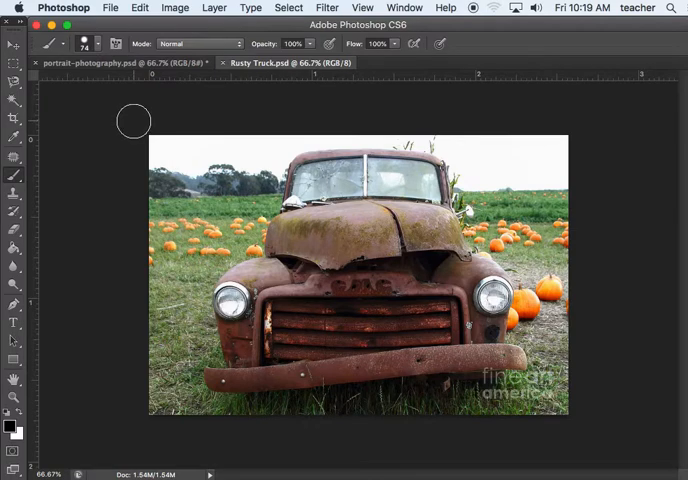
pyautogui.moveTo(128, 116)
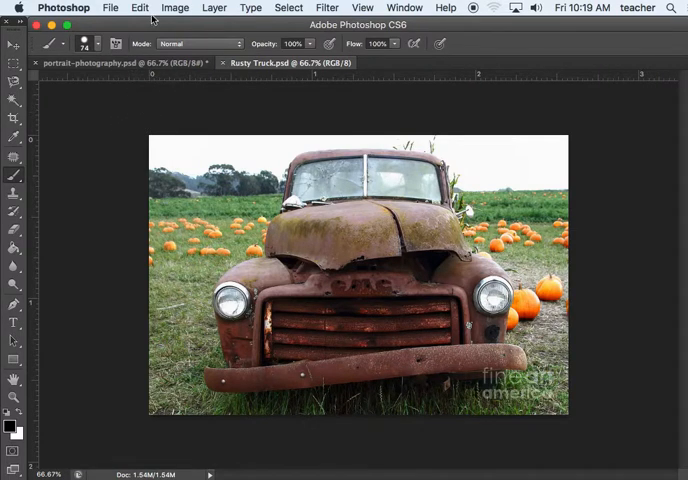
pyautogui.click(176, 8)
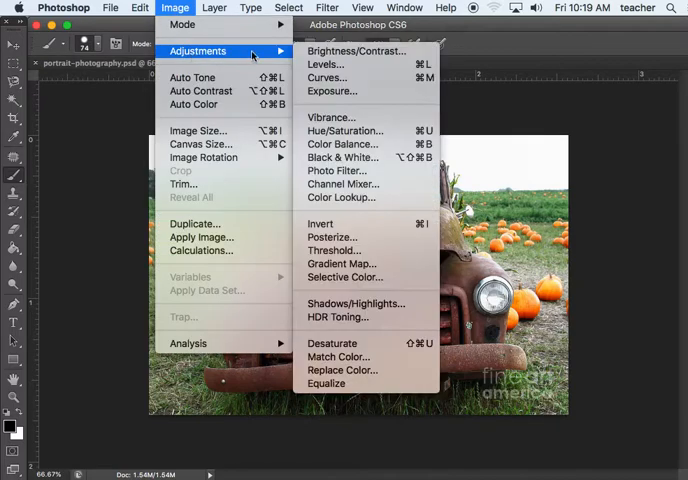
# Preview Green and Yellow Filter black-and-white presets, then settle on Lighter.
pyautogui.click(342, 156)
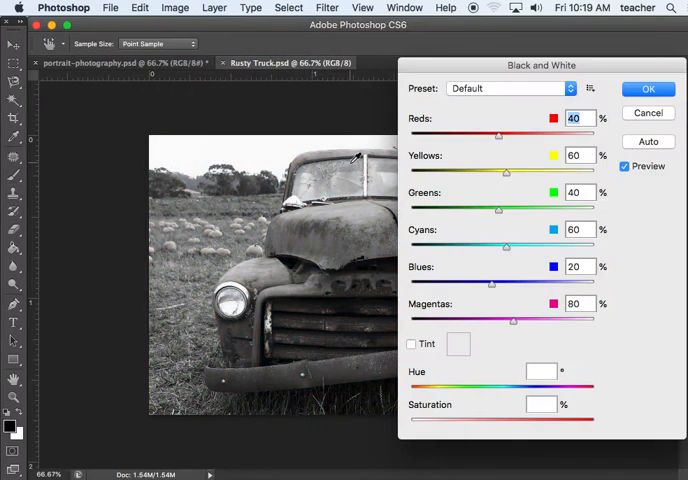
pyautogui.click(510, 88)
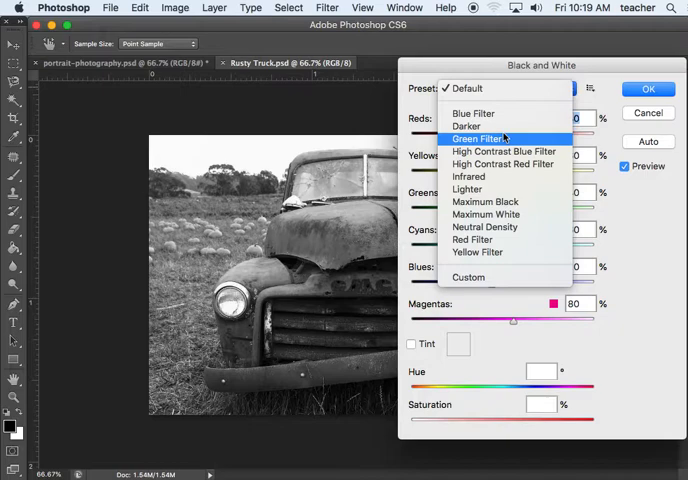
pyautogui.click(480, 138)
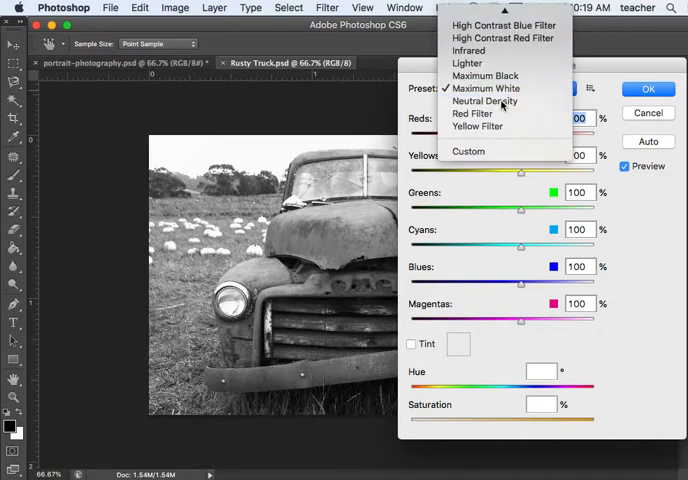
pyautogui.click(484, 100)
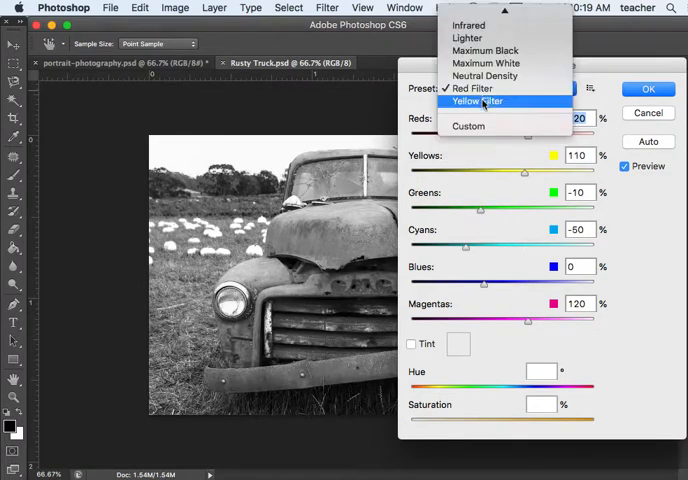
pyautogui.click(478, 100)
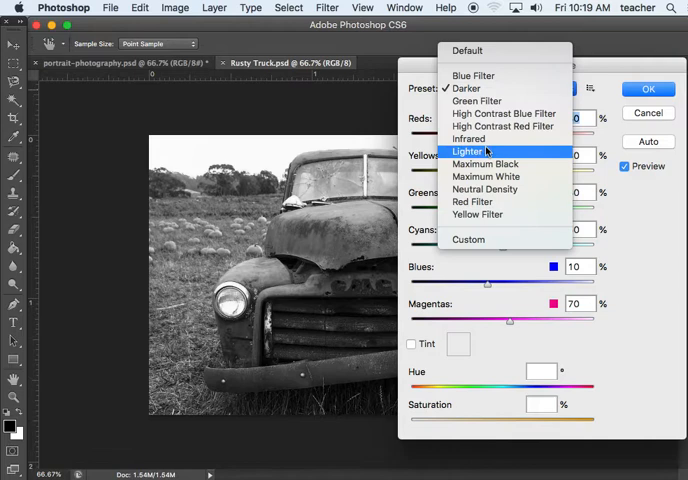
pyautogui.click(472, 152)
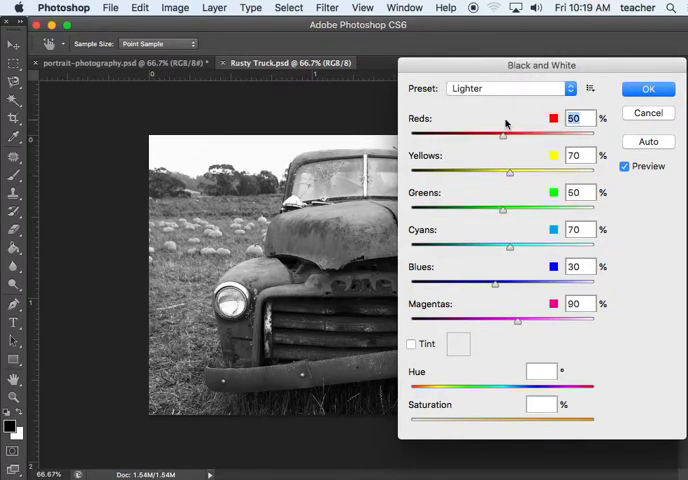
pyautogui.moveTo(528, 140)
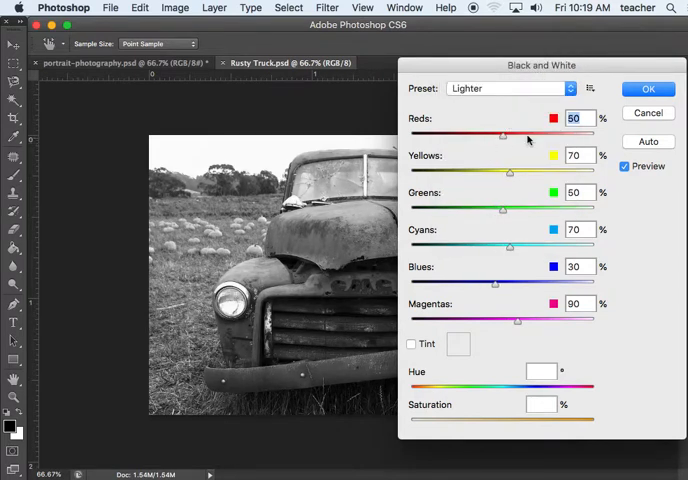
pyautogui.moveTo(528, 234)
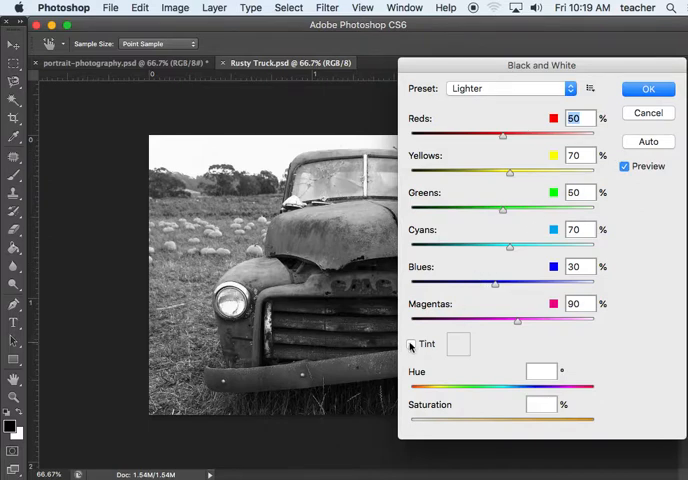
# Turn on Tint for the black-and-white truck photo and bring up its colour chooser.
pyautogui.click(410, 344)
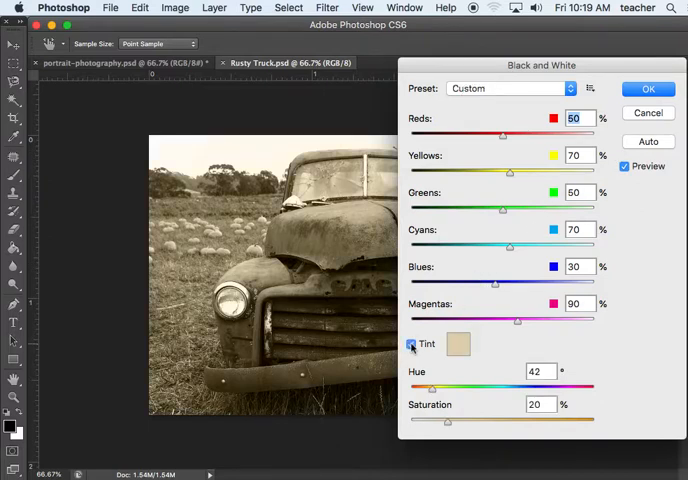
pyautogui.click(410, 344)
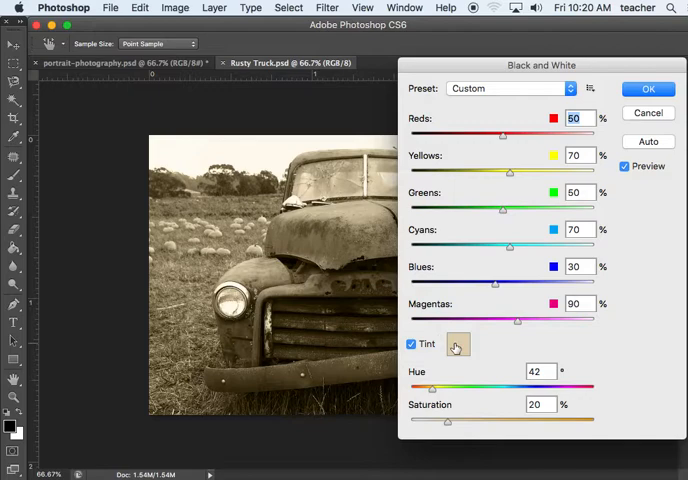
pyautogui.click(456, 344)
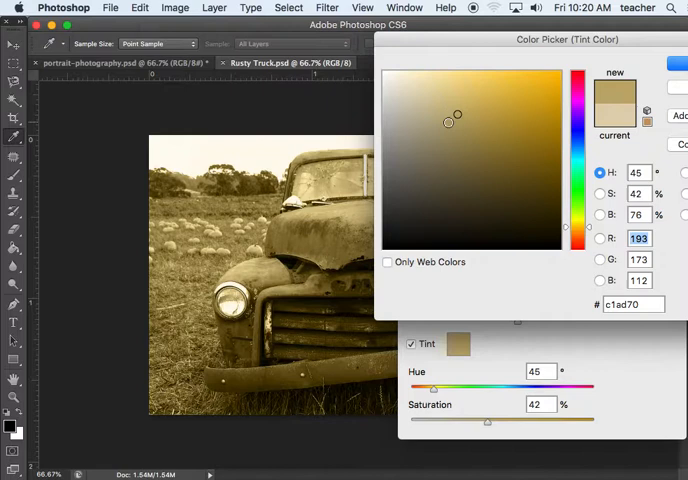
# Pick a muted, less saturated sepia tint and commit the conversion.
pyautogui.moveTo(450, 120); pyautogui.dragTo(452, 114)
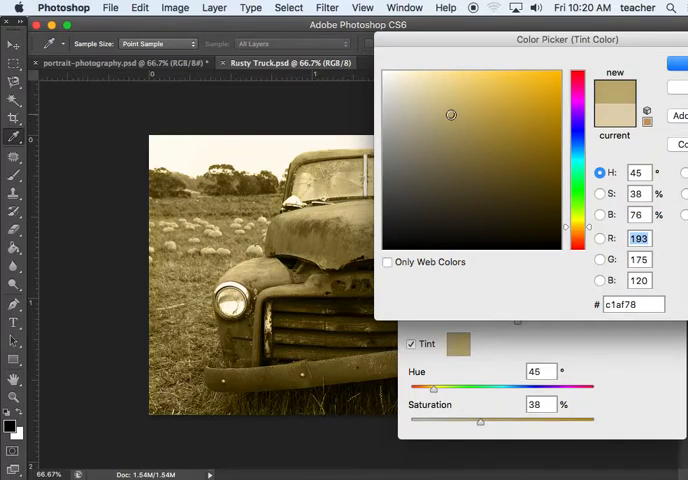
pyautogui.moveTo(452, 116); pyautogui.dragTo(444, 126)
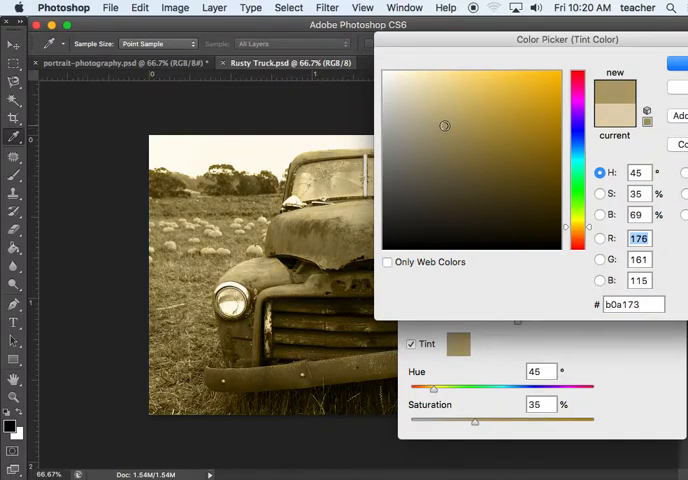
pyautogui.moveTo(444, 126); pyautogui.dragTo(452, 114)
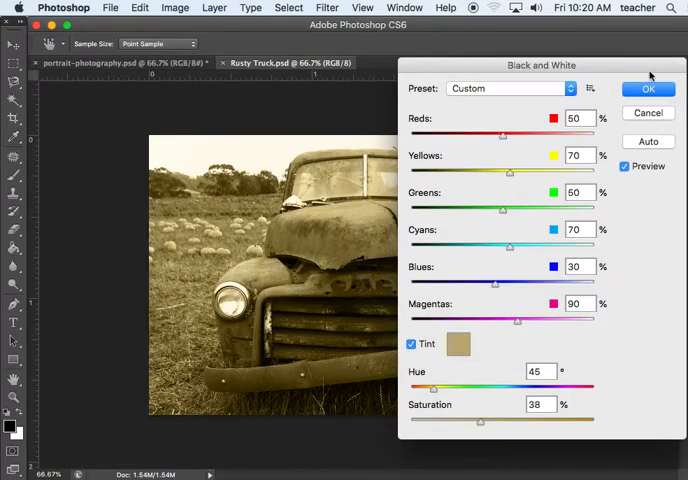
pyautogui.click(648, 88)
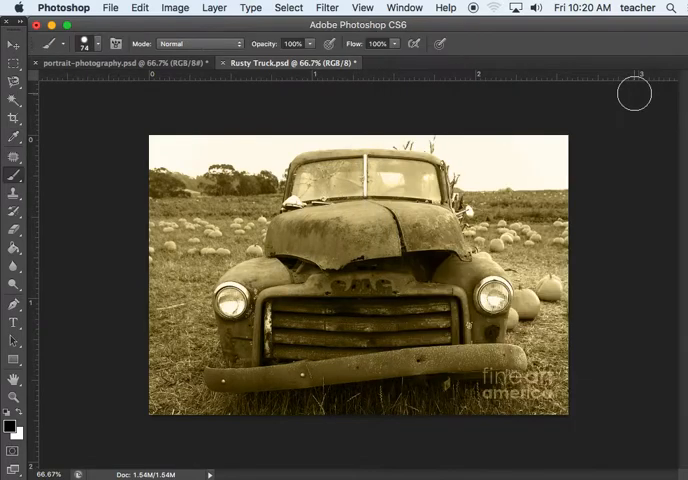
pyautogui.moveTo(140, 180)
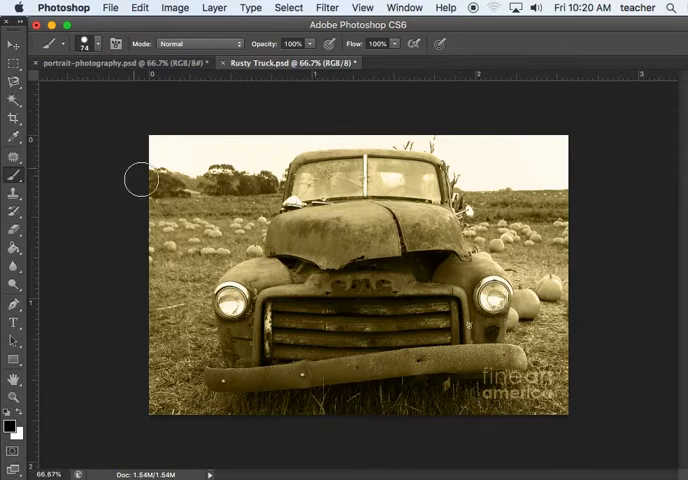
pyautogui.moveTo(108, 92)
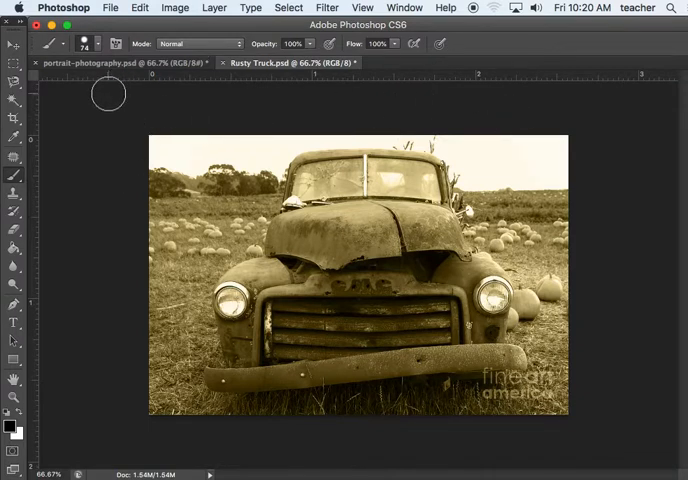
pyautogui.moveTo(576, 156)
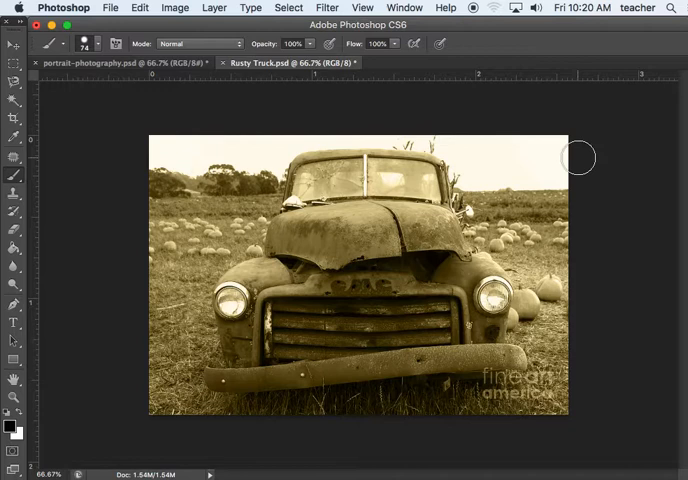
pyautogui.moveTo(132, 126)
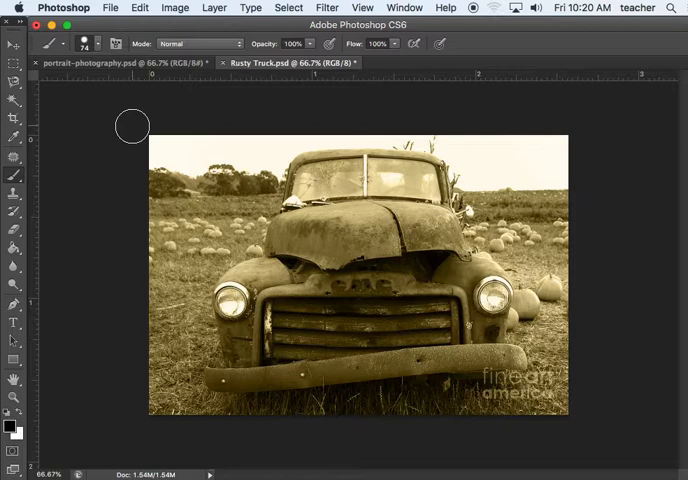
pyautogui.moveTo(356, 108)
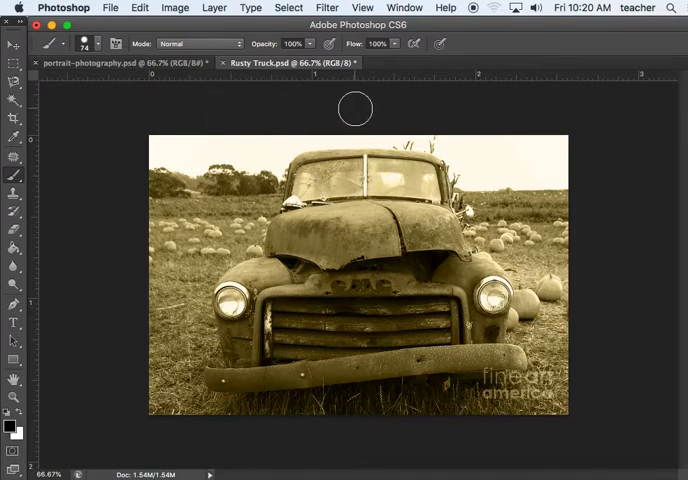
pyautogui.moveTo(348, 108)
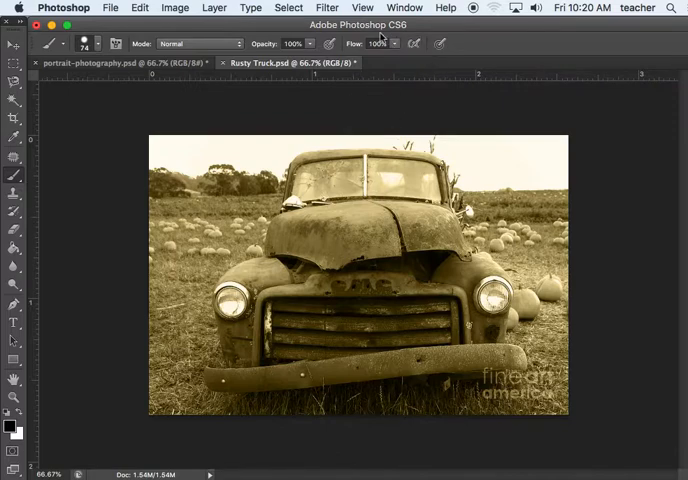
# Bring up the Filter commands over the sepia truck photo.
pyautogui.click(328, 8)
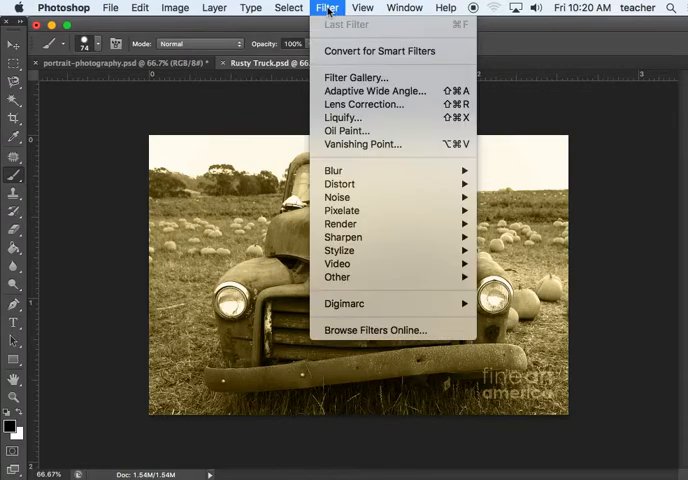
pyautogui.moveTo(338, 196)
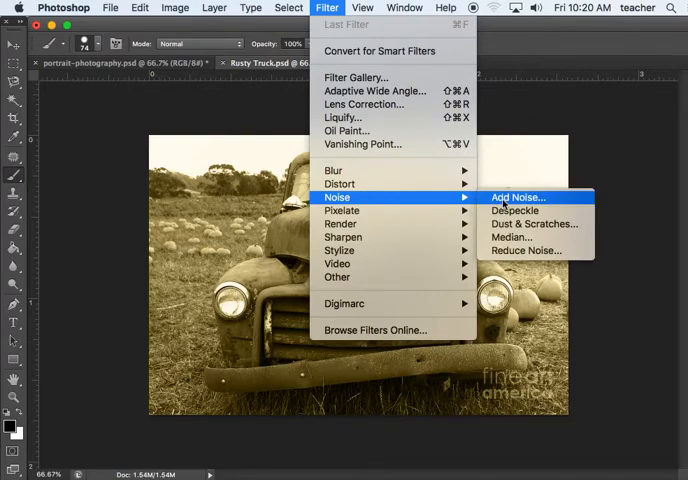
# Preview Add Noise with a heavy monochromatic grain amount.
pyautogui.click(516, 196)
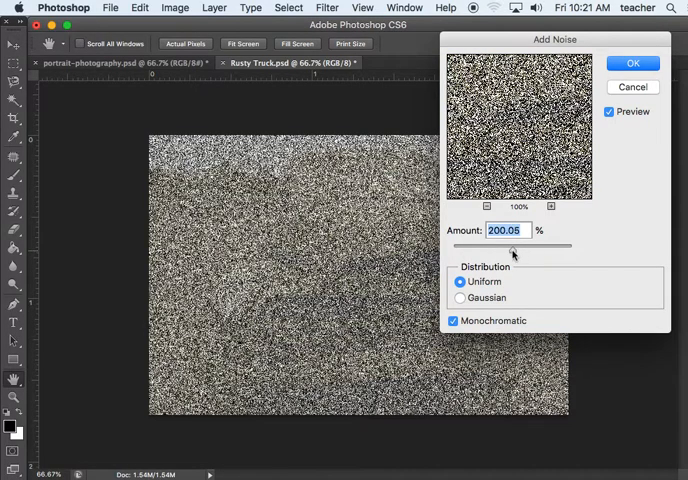
pyautogui.moveTo(512, 244); pyautogui.dragTo(462, 244)
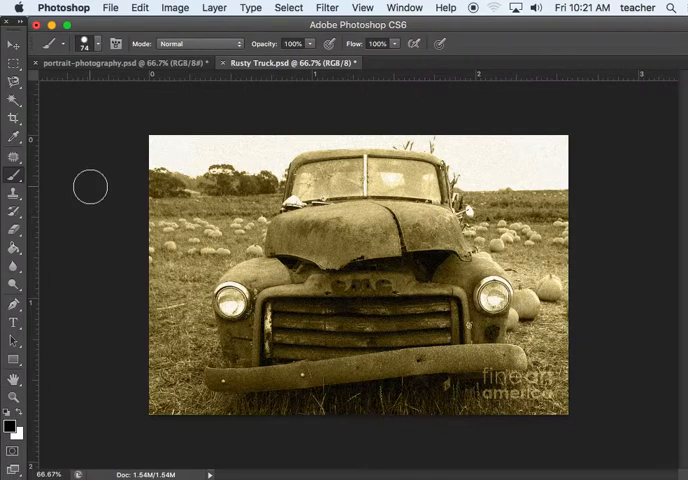
pyautogui.moveTo(596, 184)
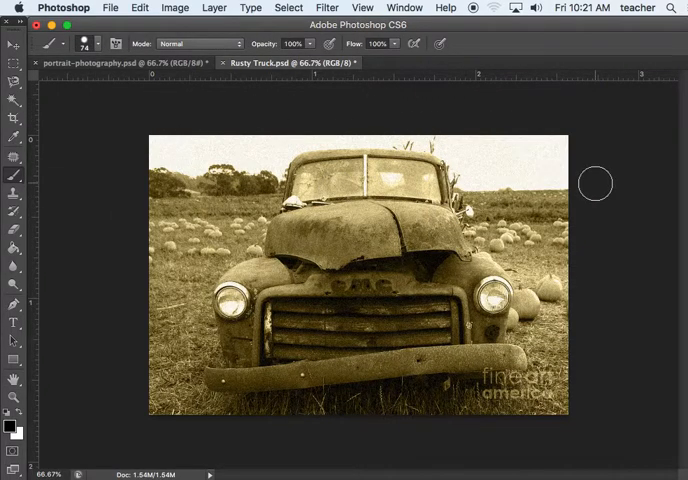
pyautogui.moveTo(216, 100)
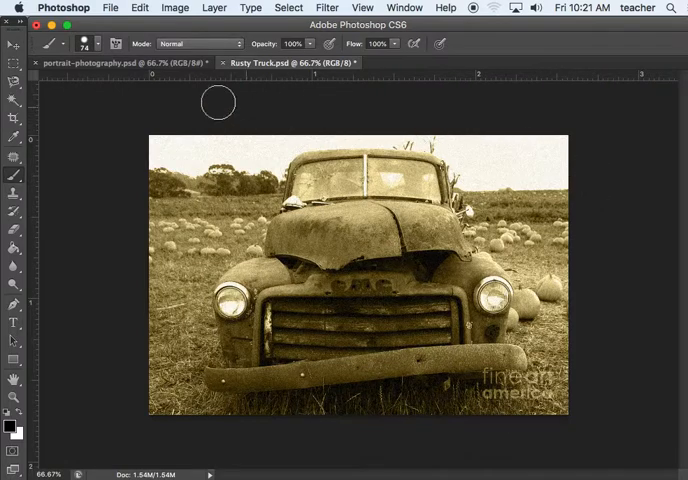
pyautogui.moveTo(166, 104)
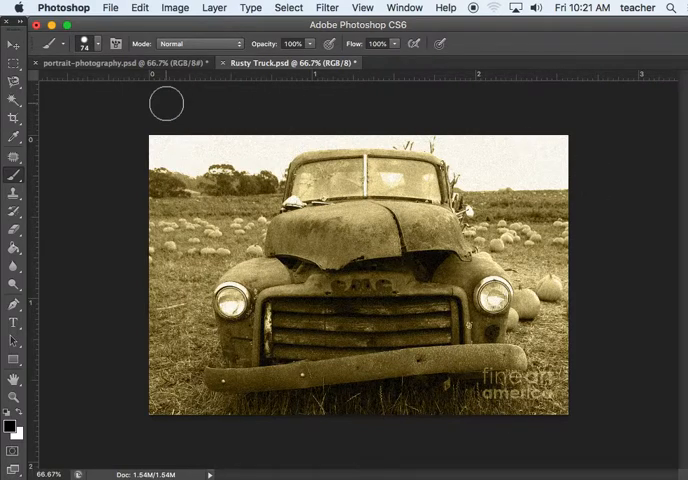
pyautogui.moveTo(140, 118)
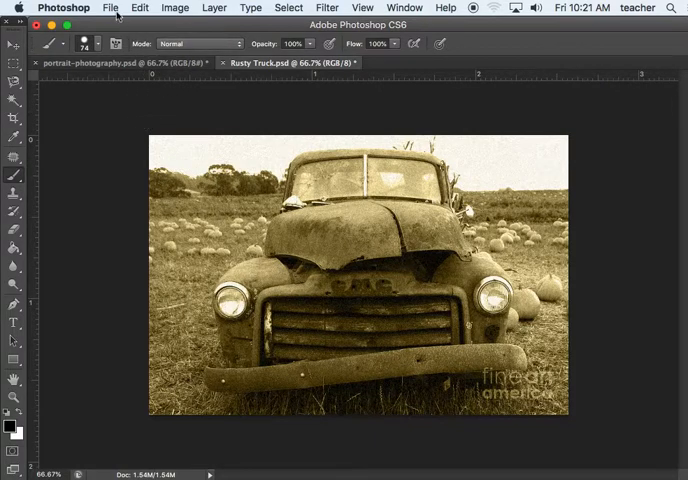
# Start opening a file and go up to the Graphics folder.
pyautogui.click(110, 8)
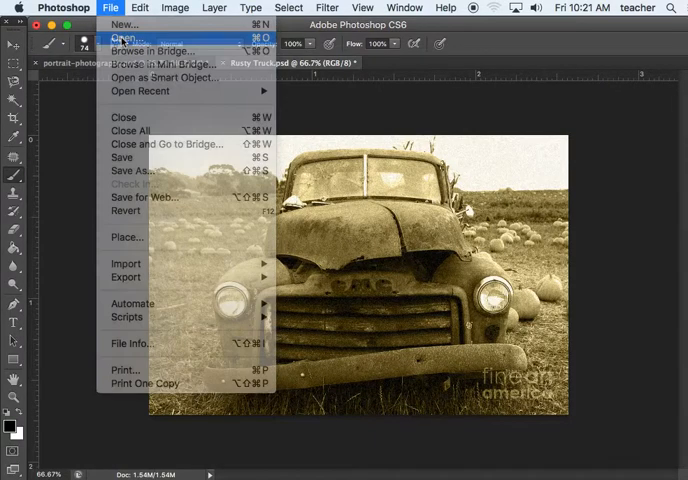
pyautogui.click(122, 38)
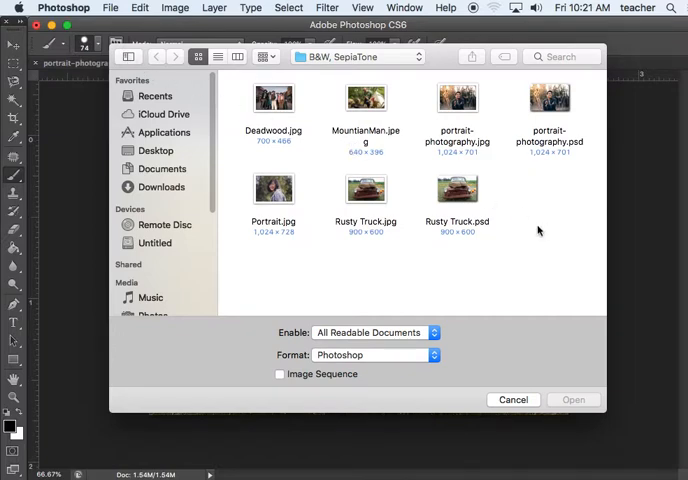
pyautogui.moveTo(518, 204)
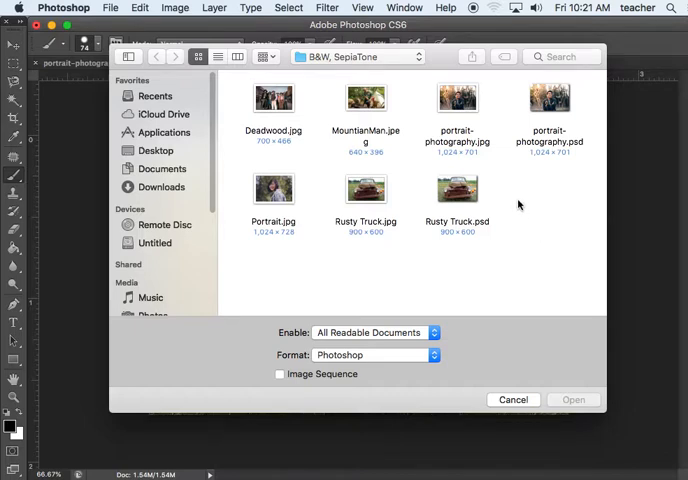
pyautogui.moveTo(416, 62)
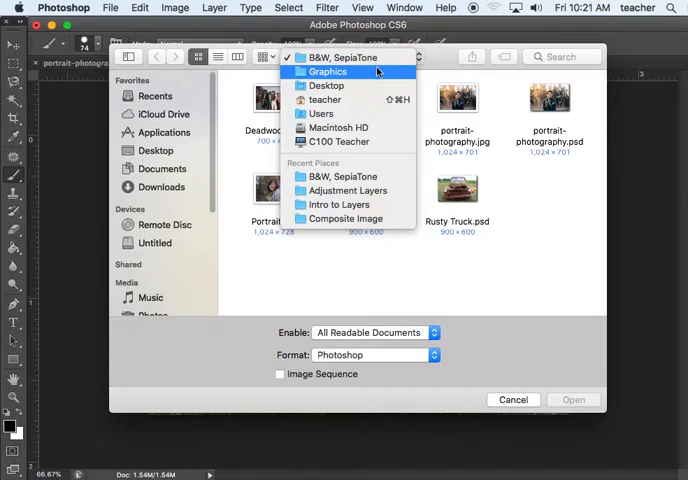
pyautogui.click(328, 72)
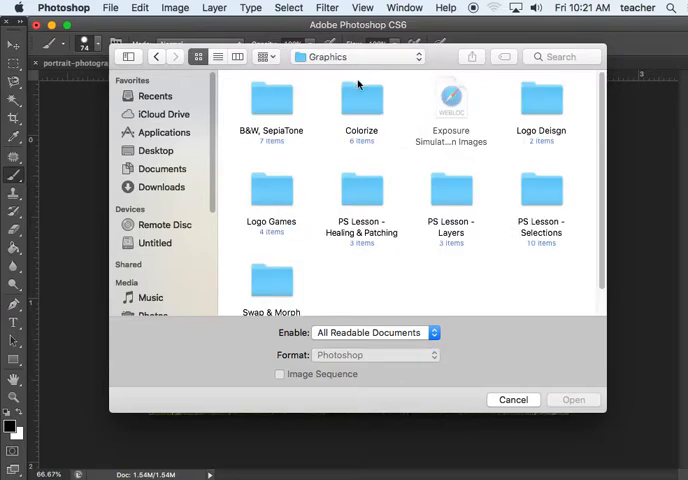
pyautogui.moveTo(484, 268)
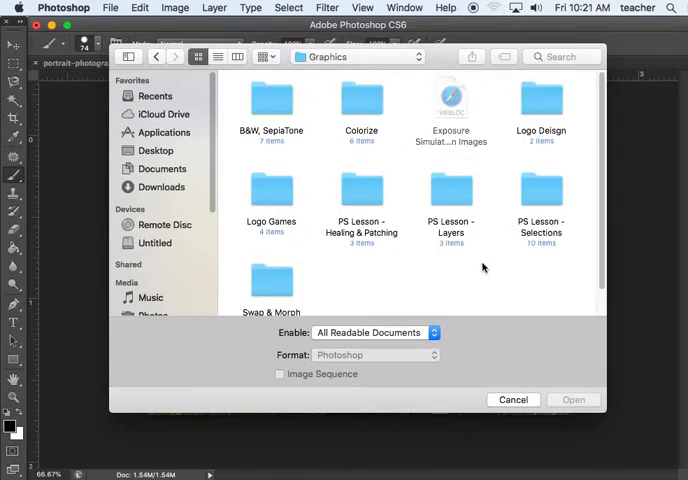
pyautogui.scroll(3)
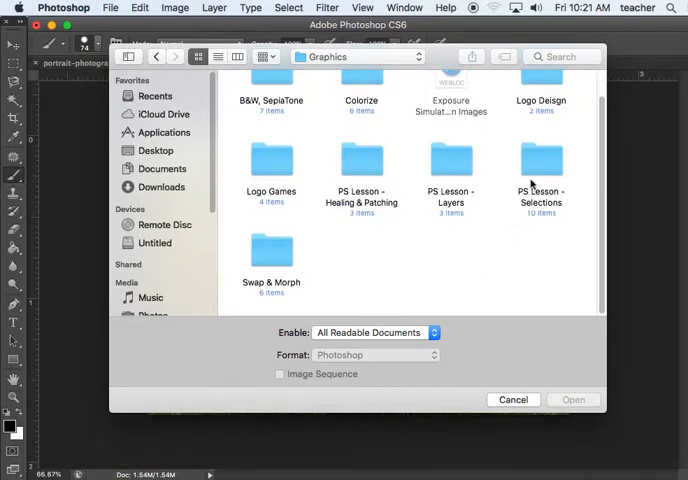
# Open Parking Cone_selectColor.jpg from the PS Lesson - Selections folder.
pyautogui.doubleClick(540, 164)
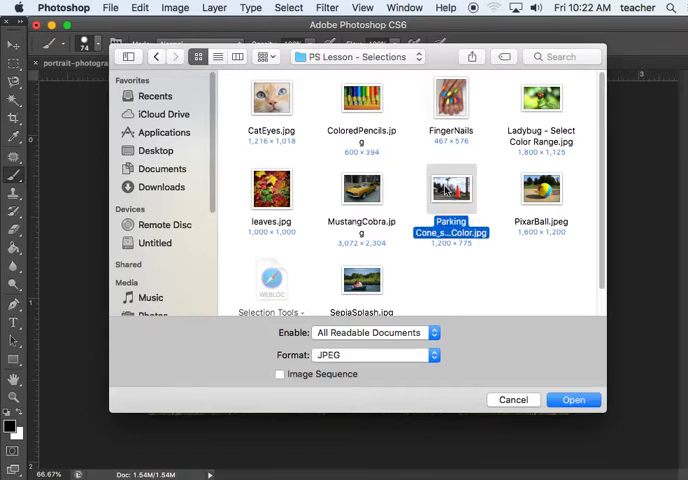
pyautogui.click(572, 400)
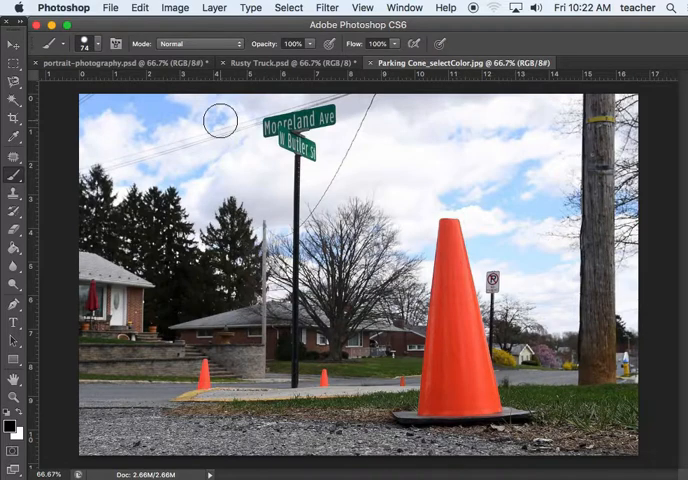
pyautogui.moveTo(222, 122)
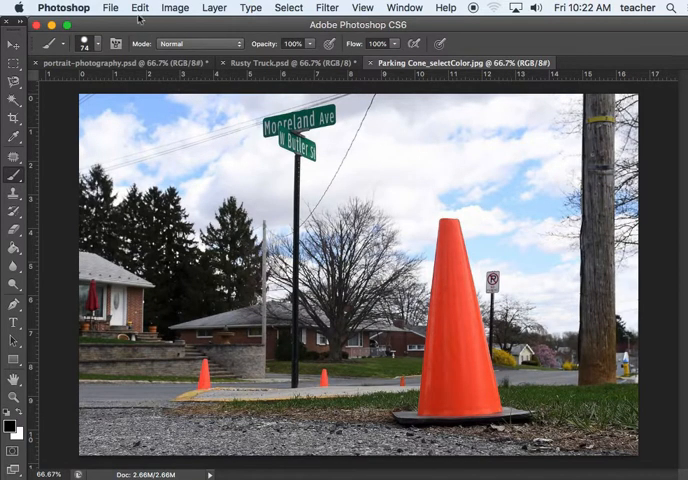
# Save the image as Parking Cone_selectColor.psd via Save As.
pyautogui.click(110, 8)
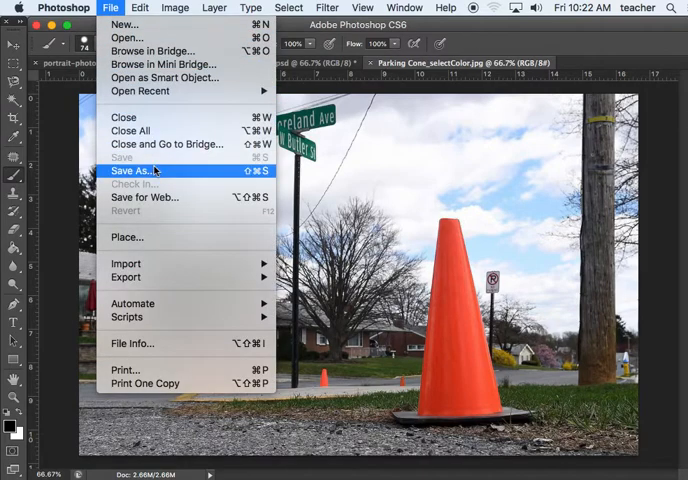
pyautogui.click(130, 170)
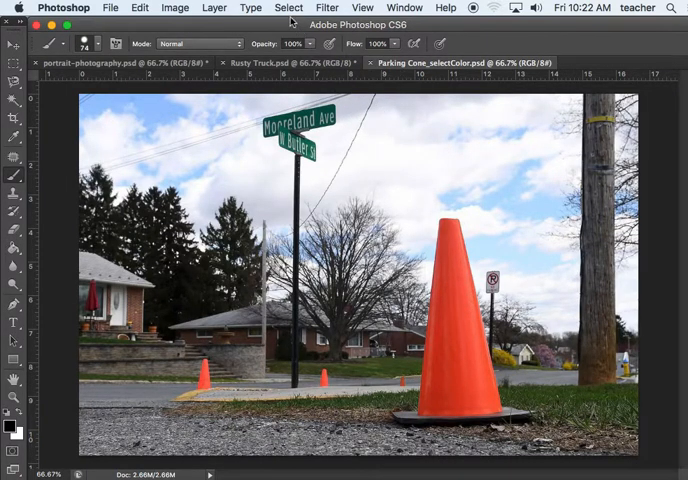
# Start a Color Range selection, sample a colour from the photo and test the Fuzziness slider up and back down.
pyautogui.click(288, 8)
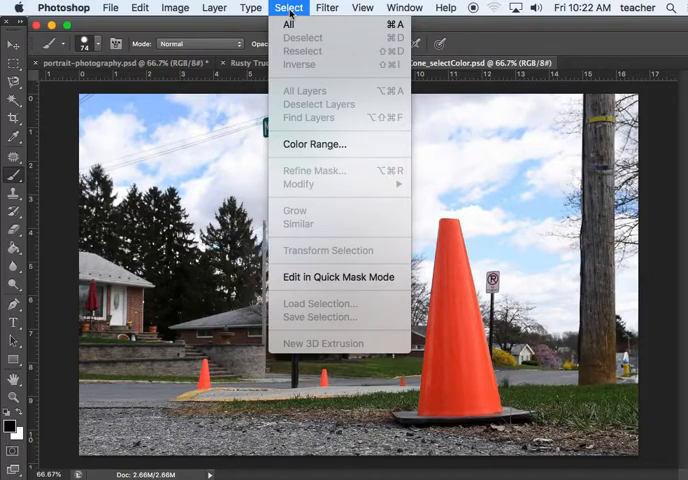
pyautogui.moveTo(366, 150)
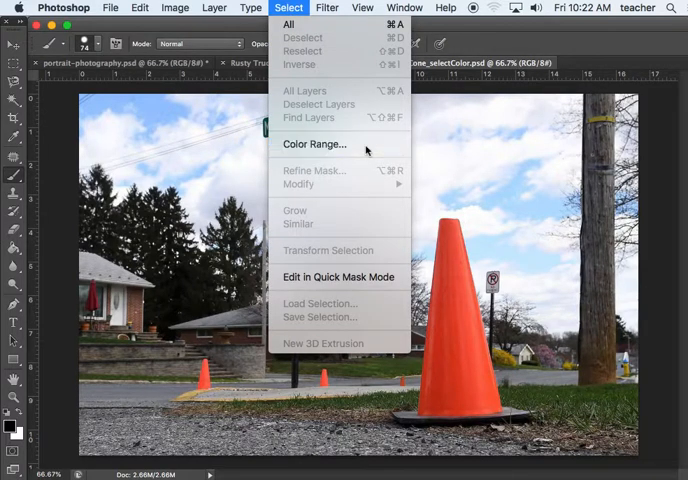
pyautogui.click(314, 144)
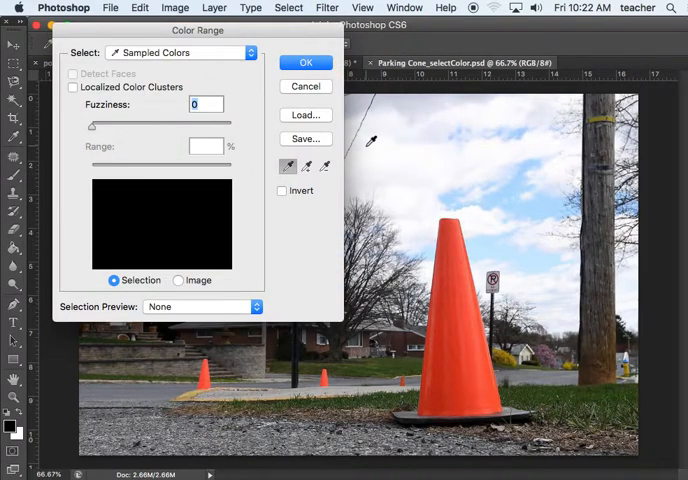
pyautogui.moveTo(432, 152)
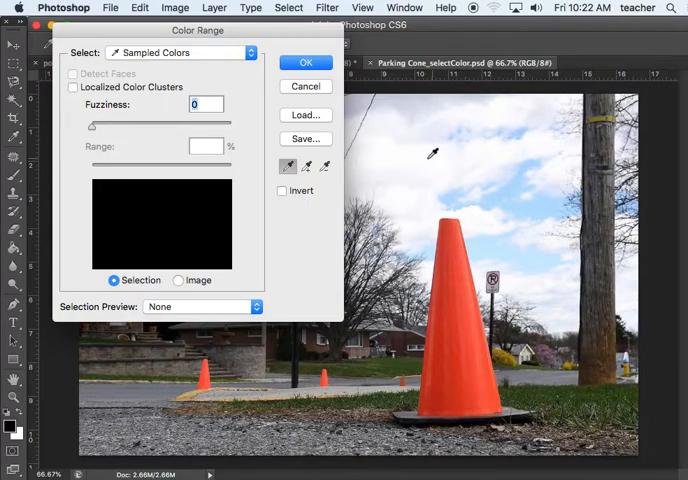
pyautogui.moveTo(348, 190)
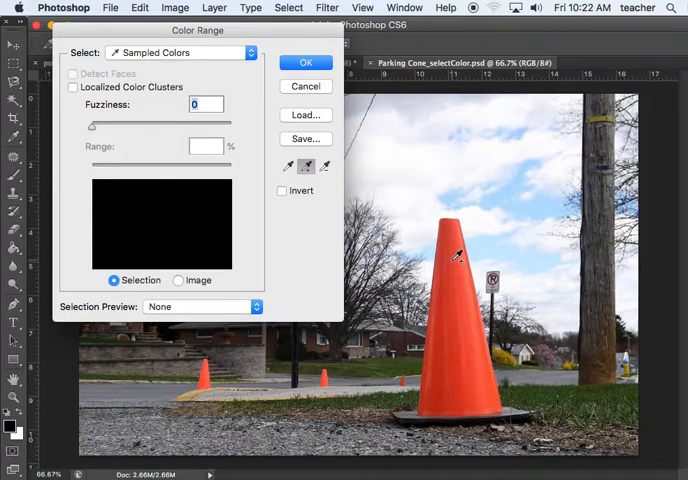
pyautogui.moveTo(440, 388)
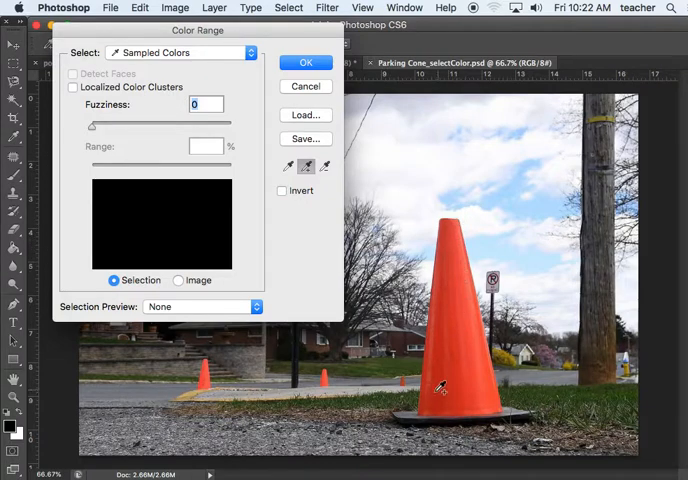
pyautogui.moveTo(464, 328)
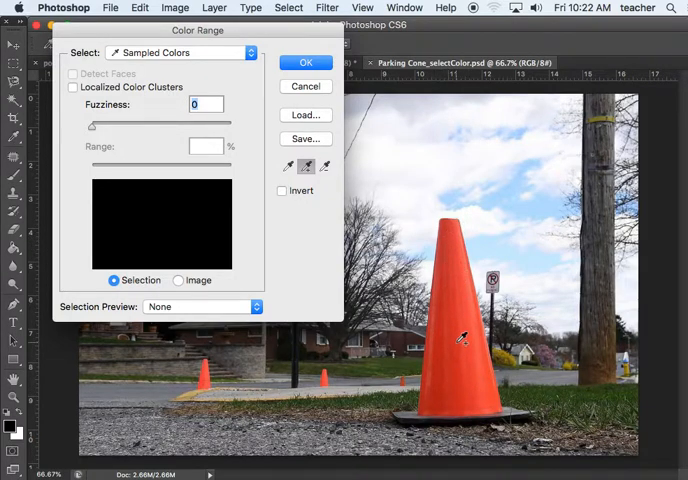
pyautogui.moveTo(450, 244)
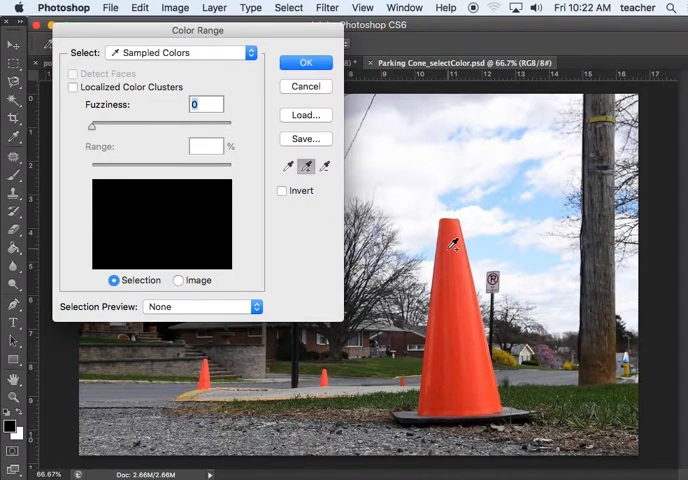
pyautogui.moveTo(436, 316)
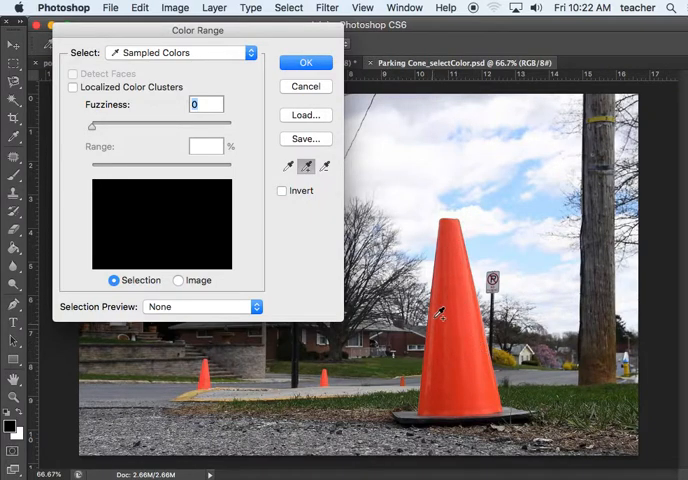
pyautogui.moveTo(460, 272)
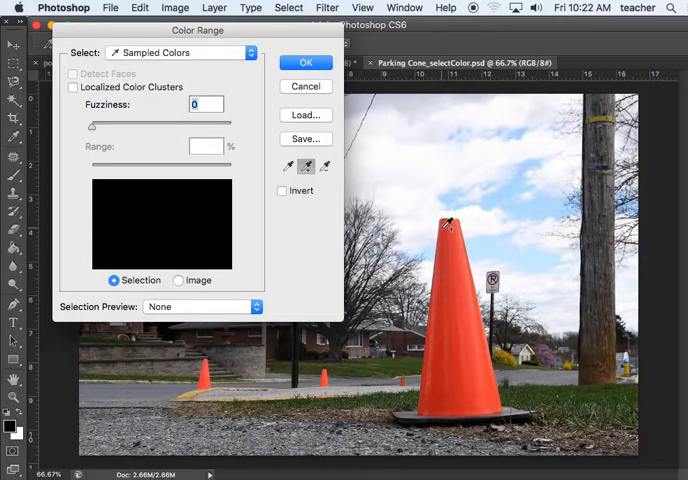
pyautogui.click(450, 216)
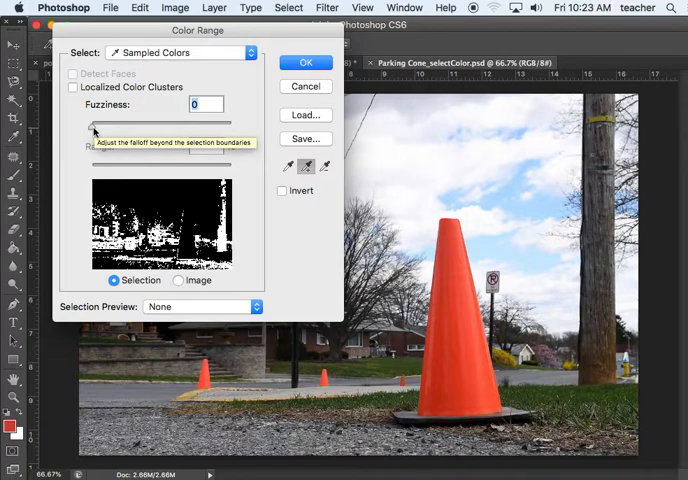
pyautogui.moveTo(92, 124); pyautogui.dragTo(170, 124)
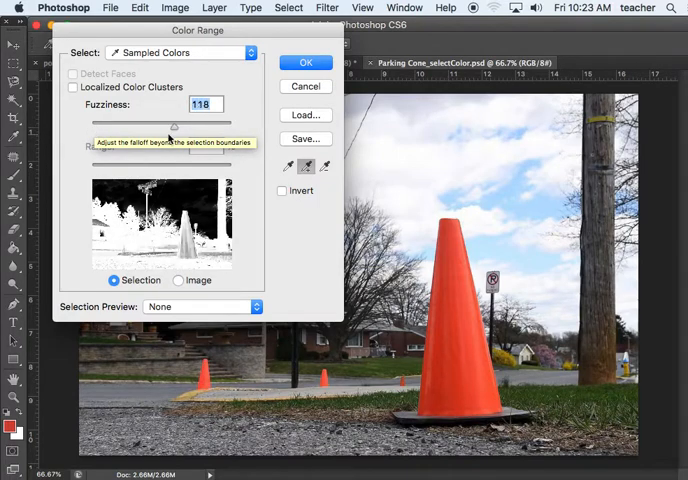
pyautogui.moveTo(170, 120); pyautogui.dragTo(92, 120)
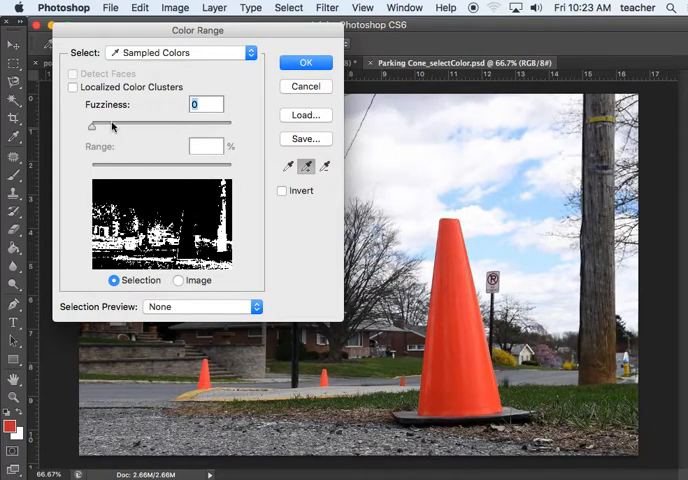
# Enable Localized Color Clusters and sweep Fuzziness up to about 200 and back toward 185.
pyautogui.click(72, 88)
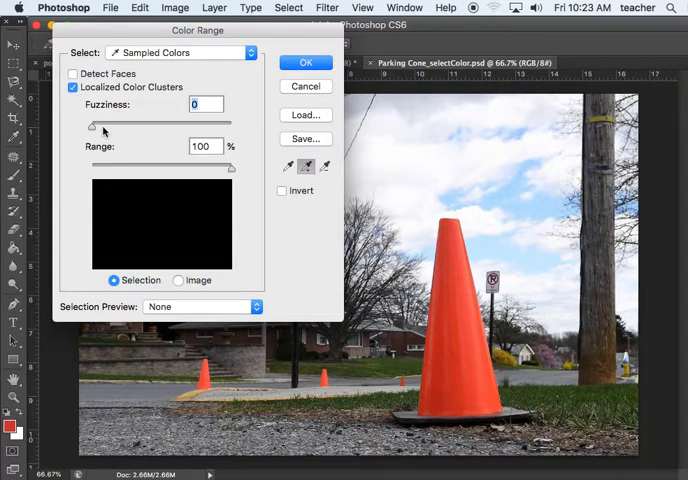
pyautogui.moveTo(92, 128); pyautogui.dragTo(122, 128)
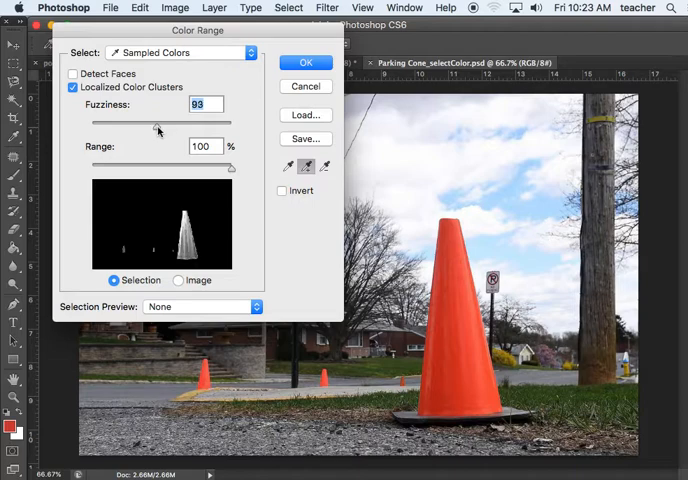
pyautogui.moveTo(158, 122); pyautogui.dragTo(218, 122)
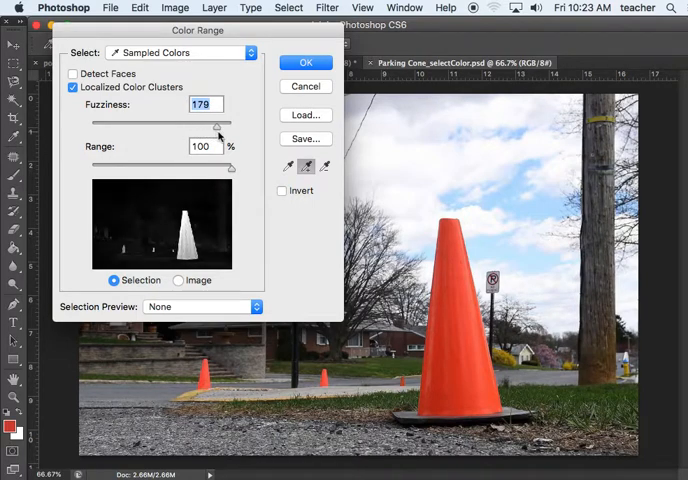
pyautogui.moveTo(216, 124); pyautogui.dragTo(232, 124)
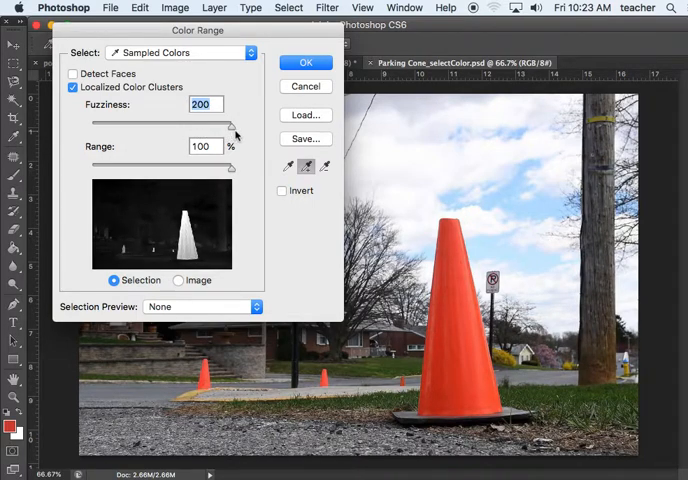
pyautogui.moveTo(236, 130); pyautogui.dragTo(220, 130)
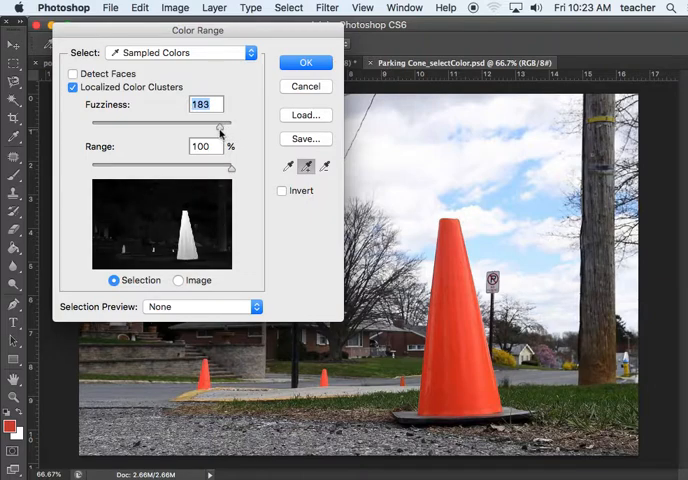
pyautogui.moveTo(220, 128); pyautogui.dragTo(182, 128)
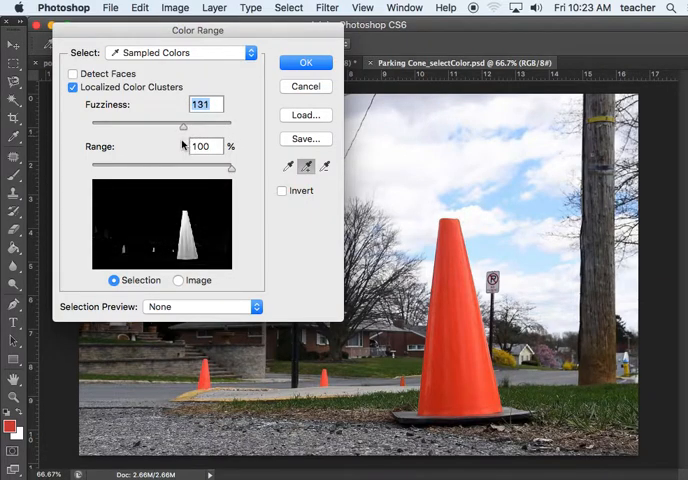
pyautogui.moveTo(214, 324)
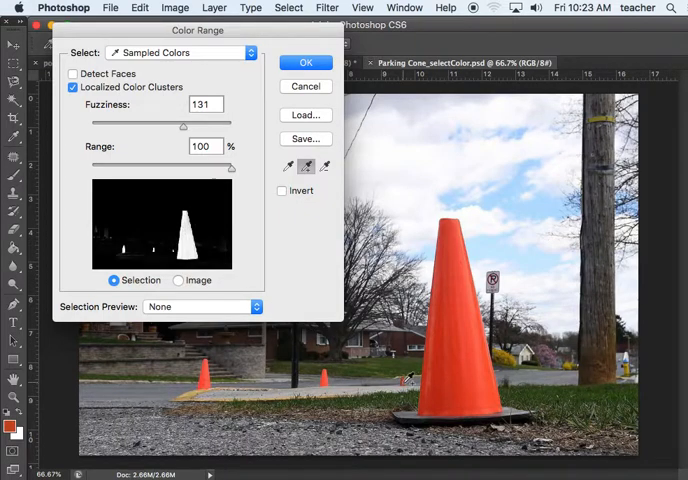
pyautogui.moveTo(452, 280)
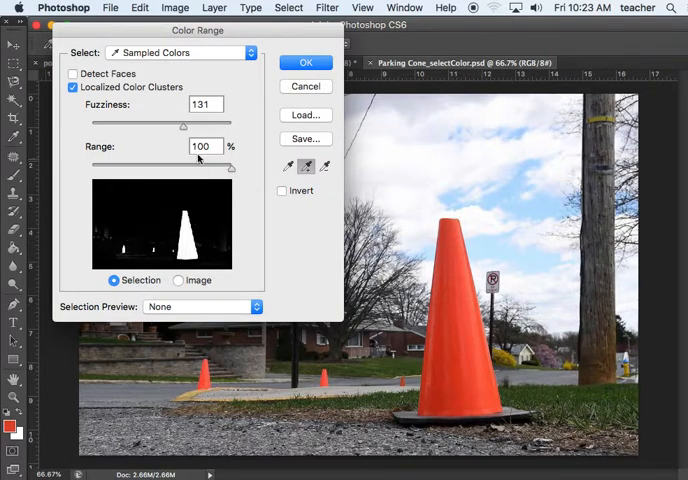
# Narrow Fuzziness down to 84 so only the orange cones match, and confirm the selection.
pyautogui.moveTo(182, 124); pyautogui.dragTo(168, 124)
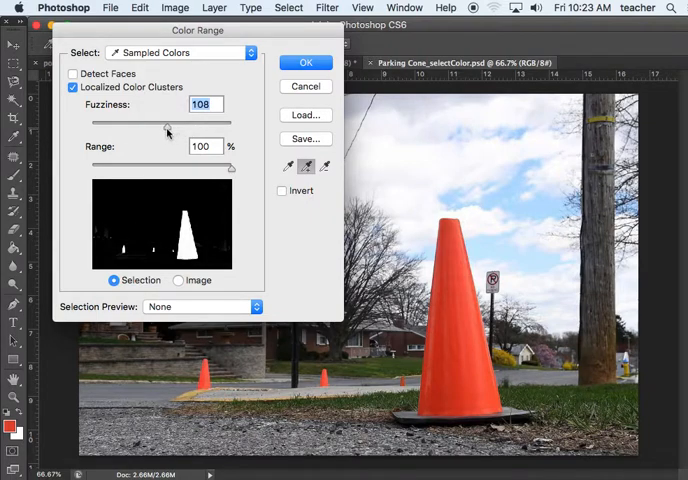
pyautogui.moveTo(168, 128); pyautogui.dragTo(150, 128)
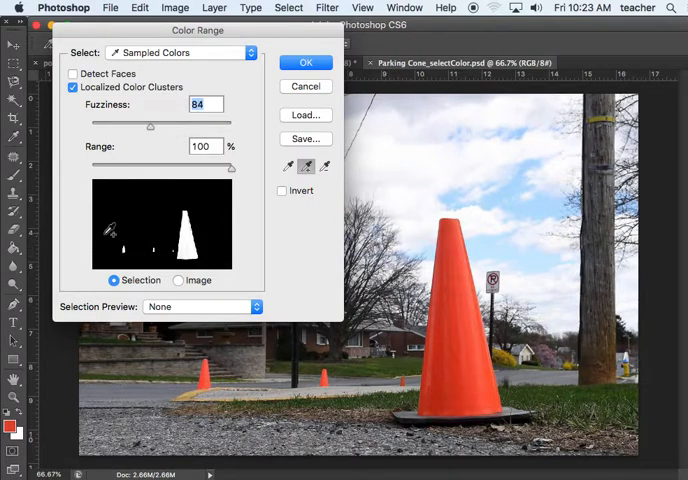
pyautogui.moveTo(140, 212)
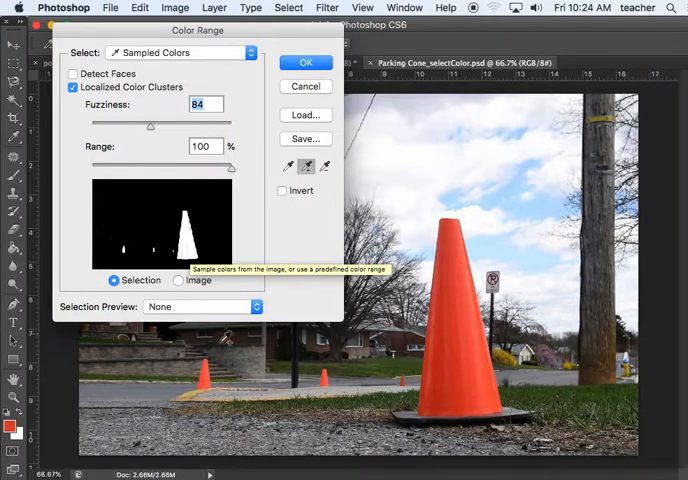
pyautogui.moveTo(226, 76)
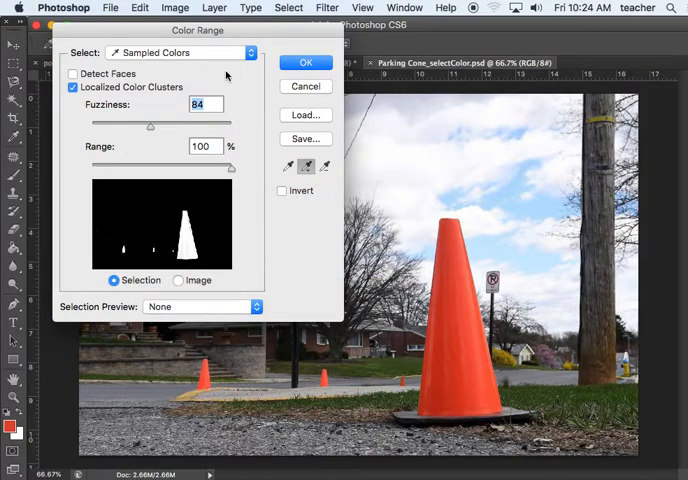
pyautogui.click(304, 62)
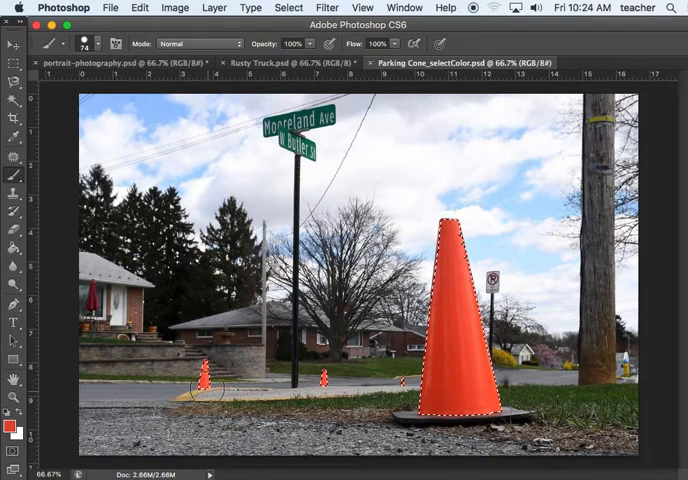
pyautogui.moveTo(560, 240)
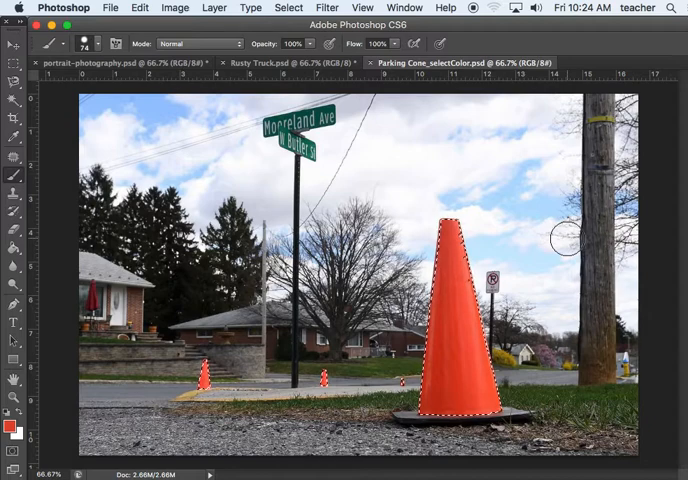
pyautogui.moveTo(396, 182)
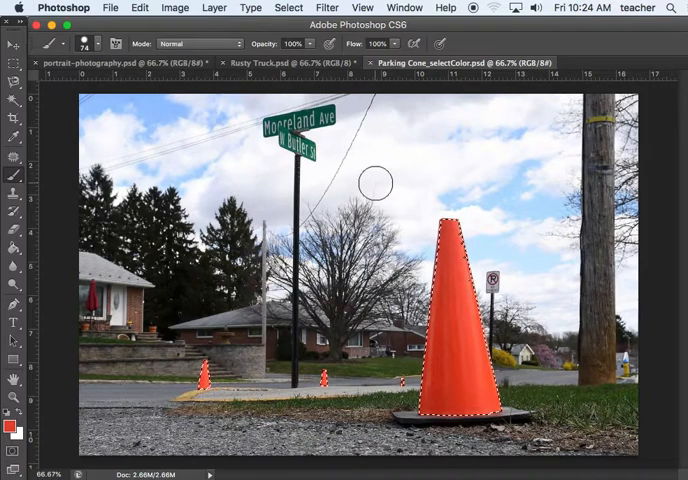
pyautogui.moveTo(320, 176)
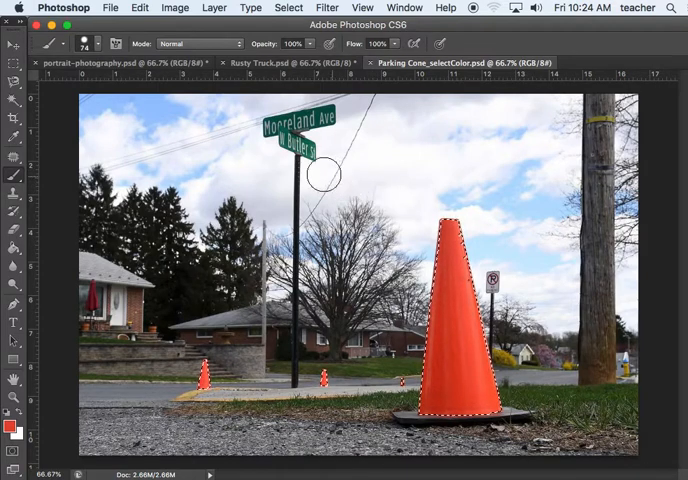
pyautogui.moveTo(498, 174)
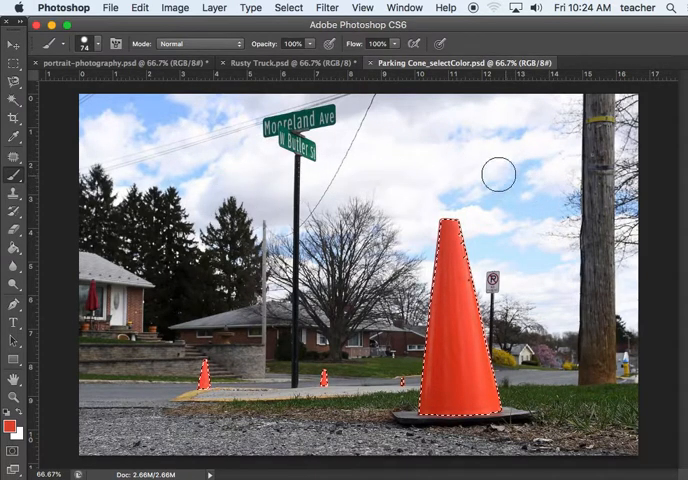
pyautogui.moveTo(340, 160)
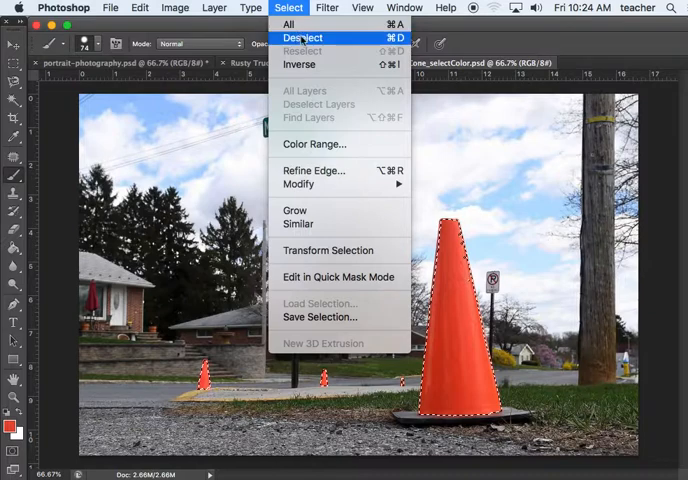
# Invert the cone selection onto the background with Select > Inverse.
pyautogui.click(306, 36)
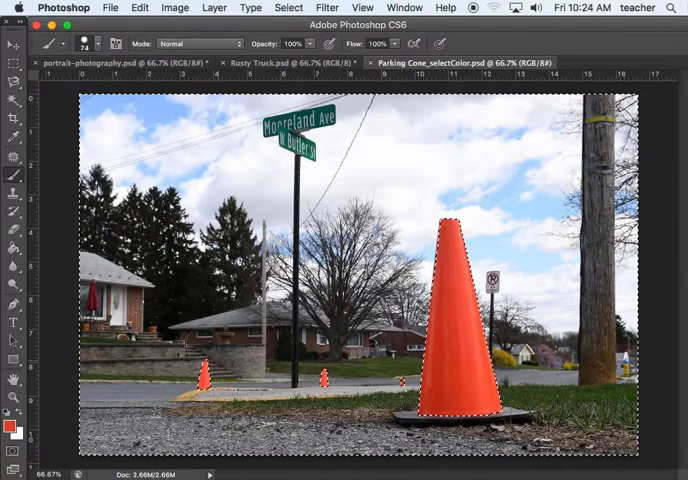
pyautogui.moveTo(200, 190)
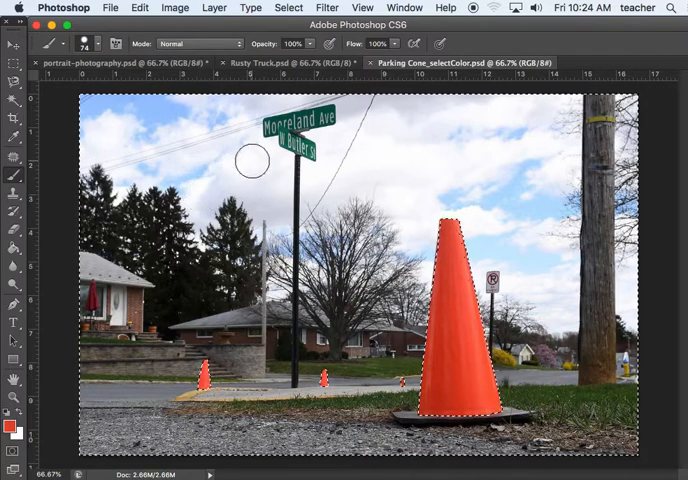
pyautogui.moveTo(448, 150)
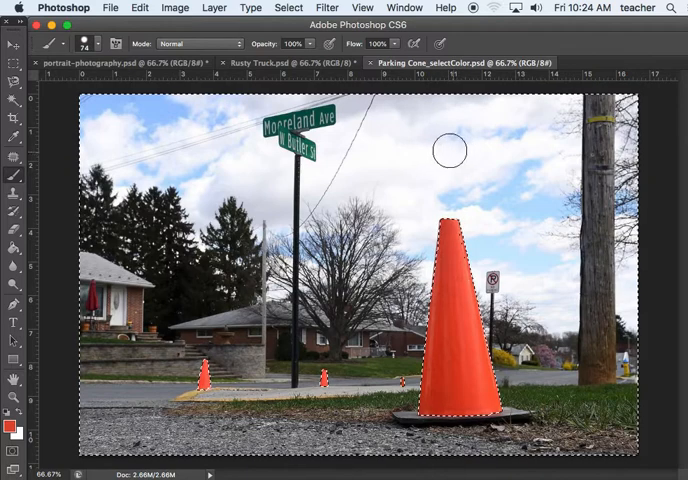
# Apply a Black & White adjustment with the Maximum Black preset to the selected background.
pyautogui.click(176, 8)
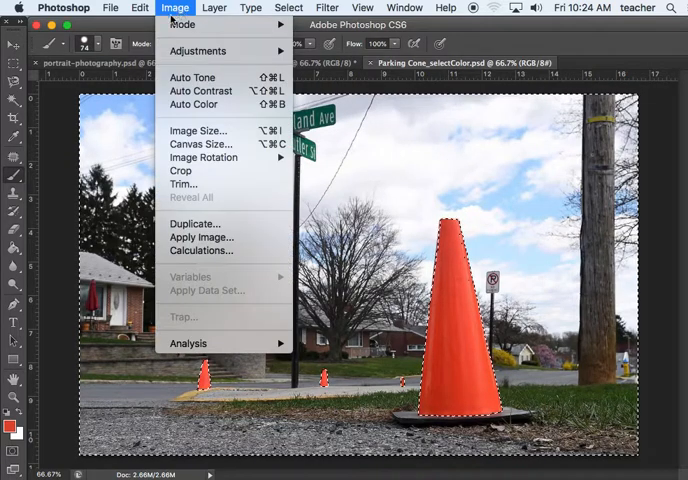
pyautogui.moveTo(198, 52)
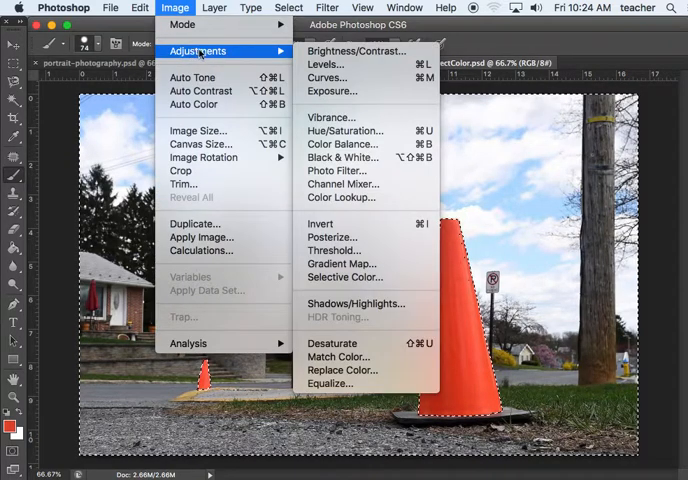
pyautogui.moveTo(356, 52)
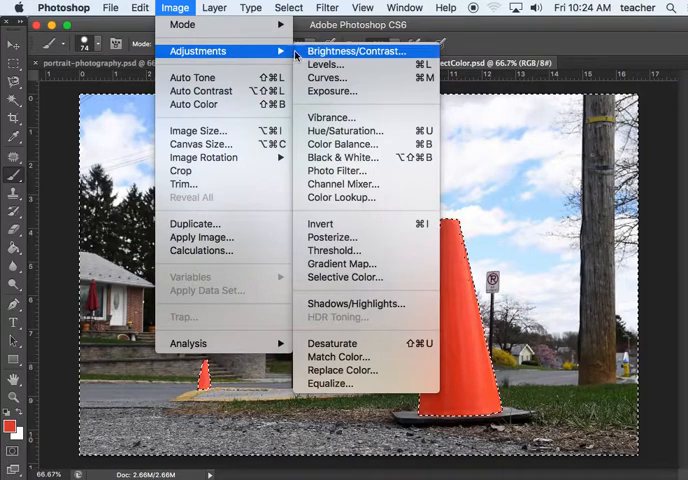
pyautogui.moveTo(344, 156)
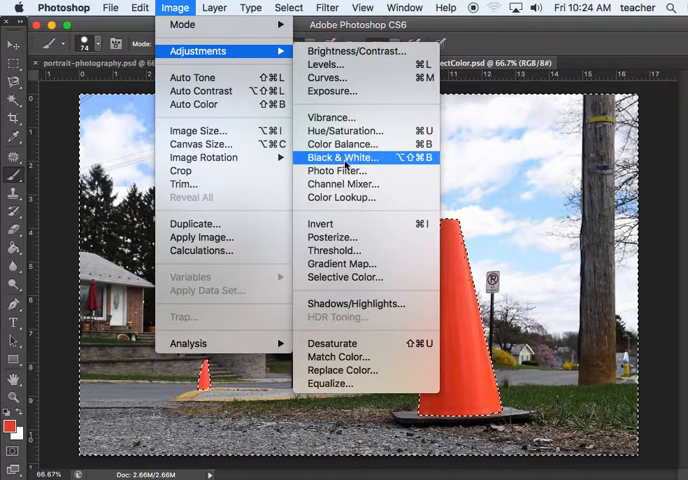
pyautogui.click(342, 156)
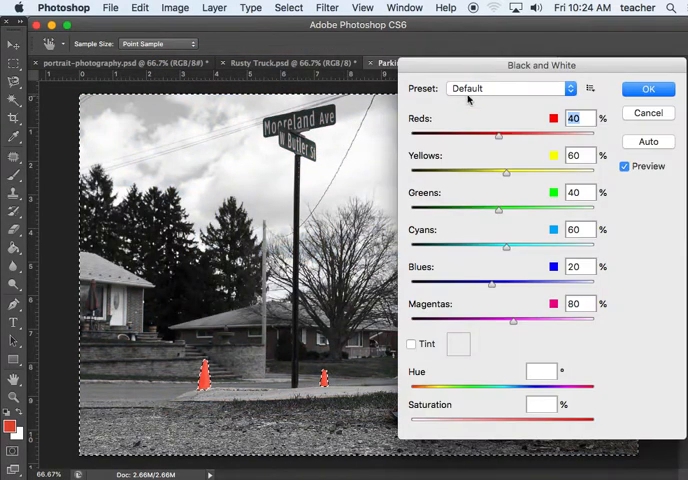
pyautogui.click(510, 88)
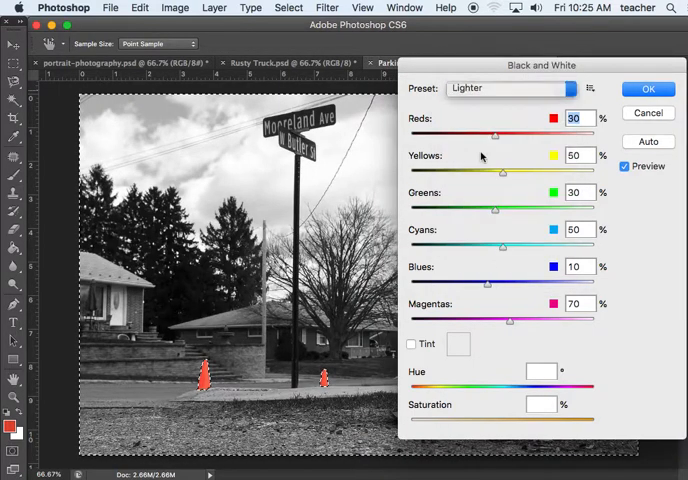
pyautogui.click(510, 88)
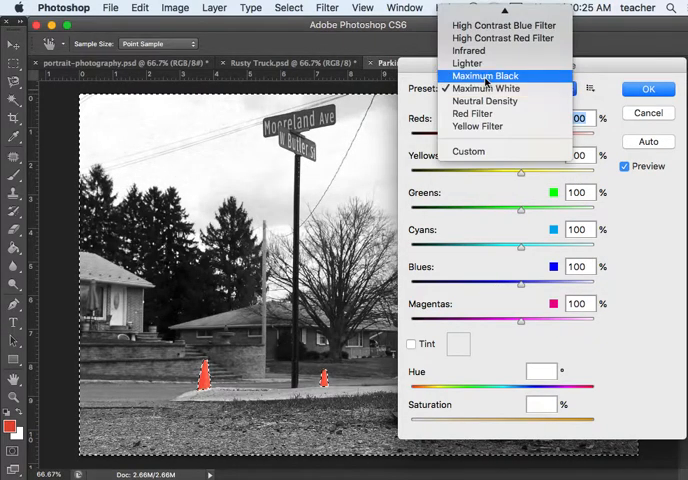
pyautogui.click(484, 76)
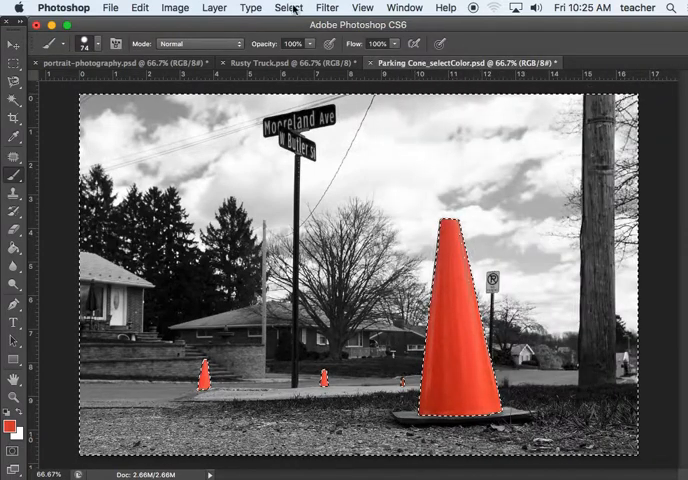
# Deselect everything, leaving the orange cones in colour on a grayscale scene.
pyautogui.click(288, 8)
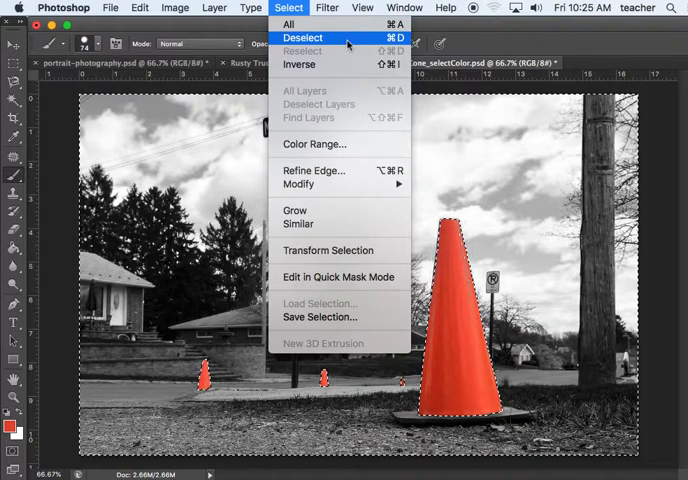
pyautogui.click(304, 36)
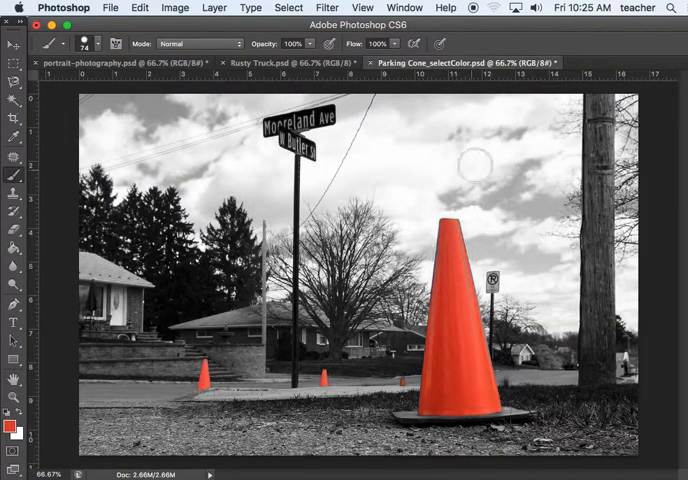
pyautogui.moveTo(190, 104)
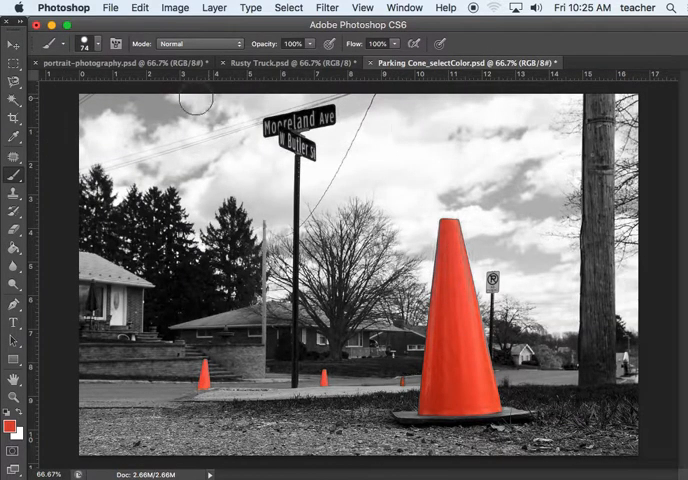